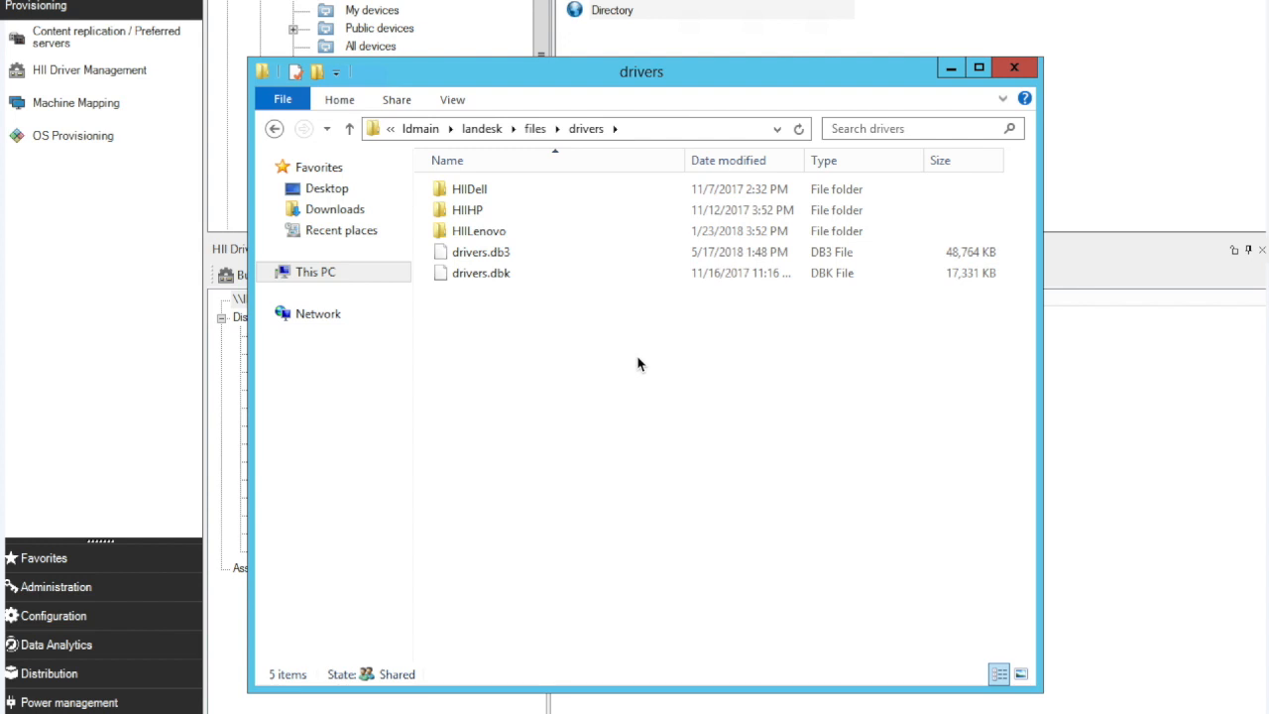
{"action": "mouse_move", "coordinate": [635, 350]}
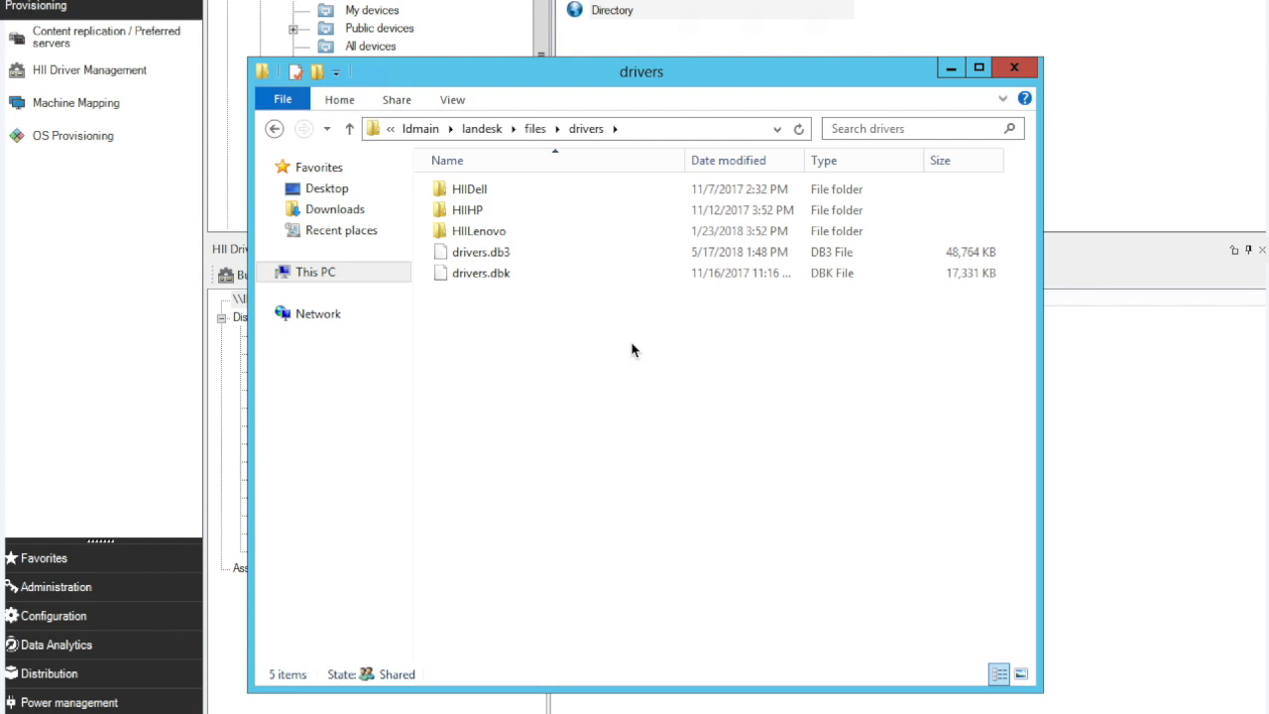
Step: Reveal the drivers folder's full path, ending ldmain\landesk\files\drivers, in the address bar
{"action": "left_click", "coordinate": [556, 129]}
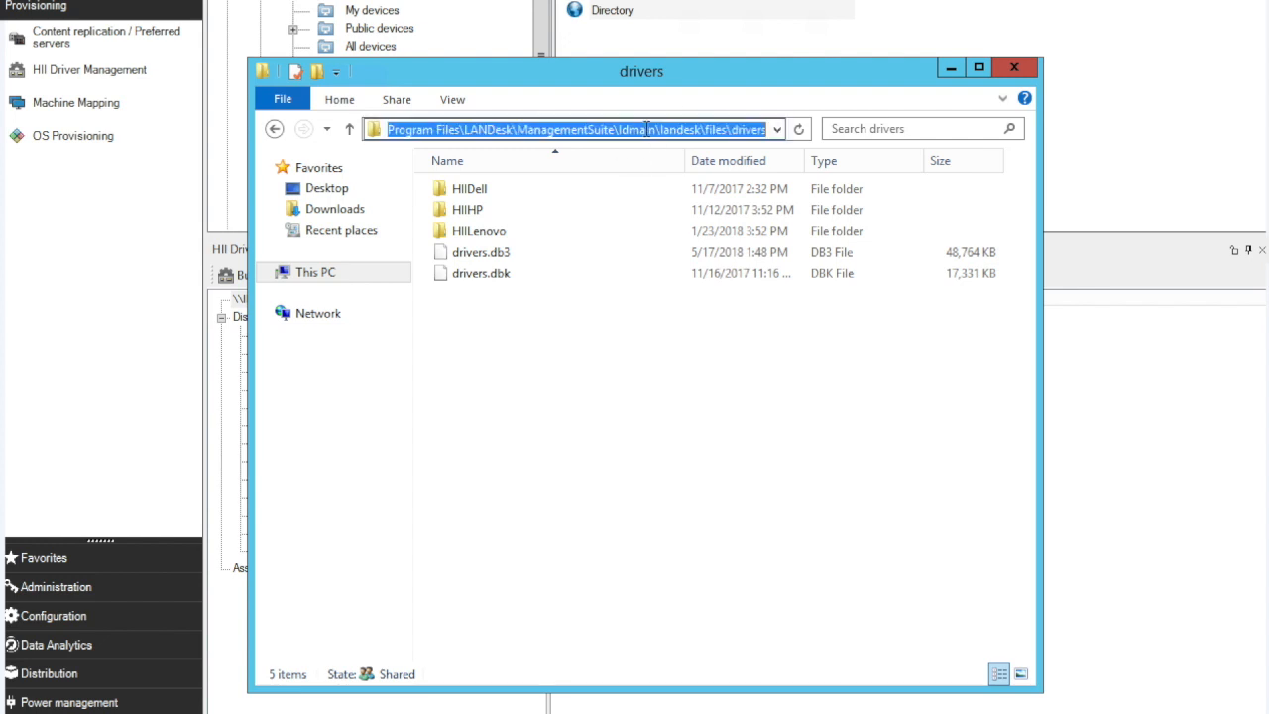
{"action": "mouse_move", "coordinate": [582, 327]}
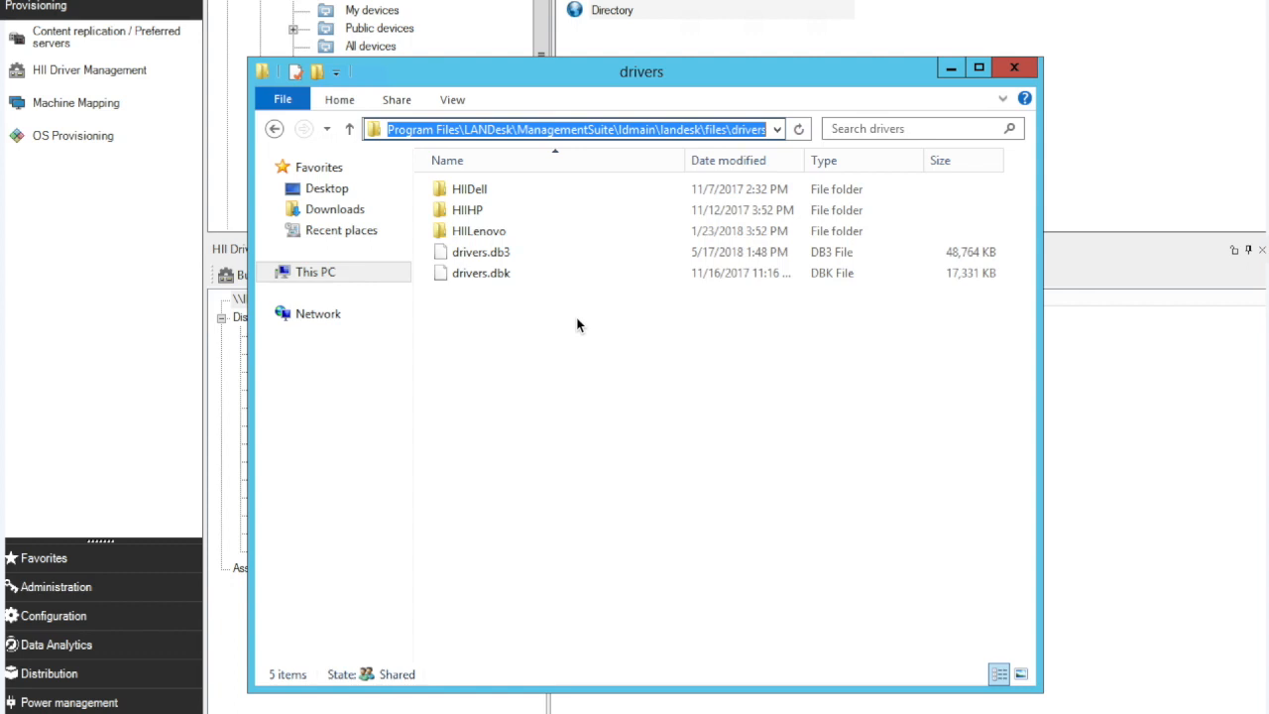
{"action": "mouse_move", "coordinate": [567, 351]}
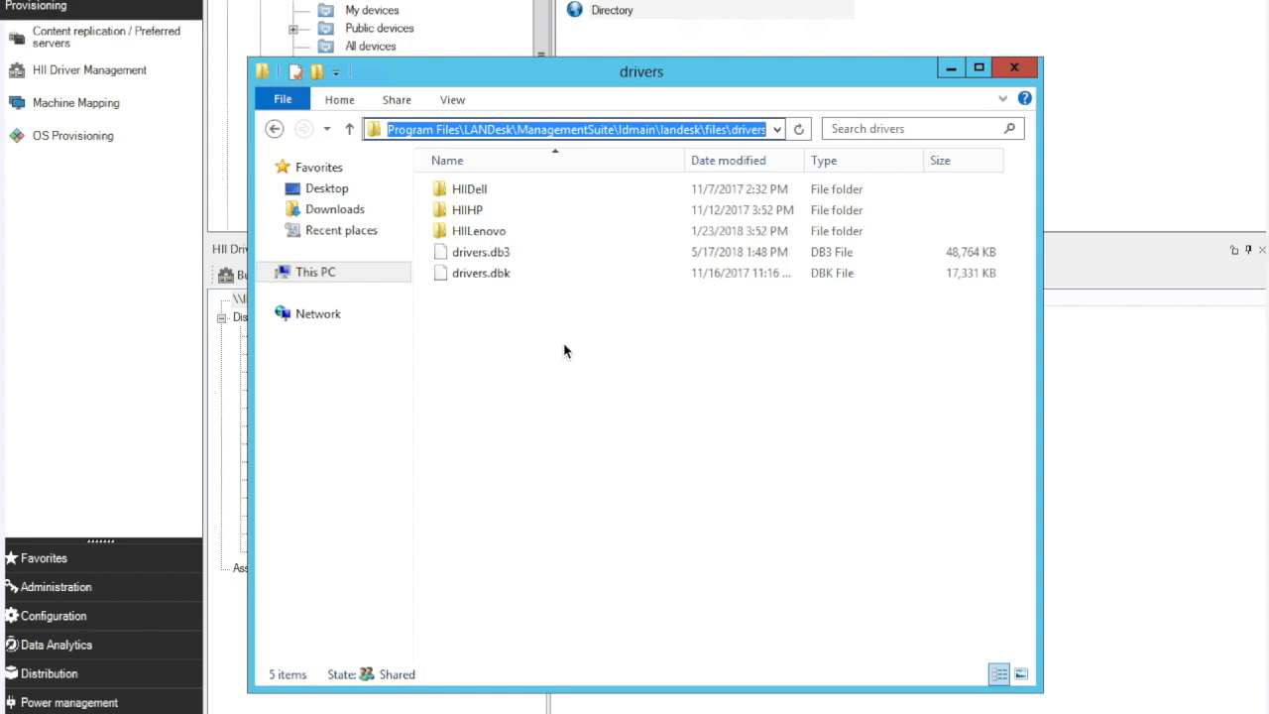
{"action": "left_click", "coordinate": [480, 252]}
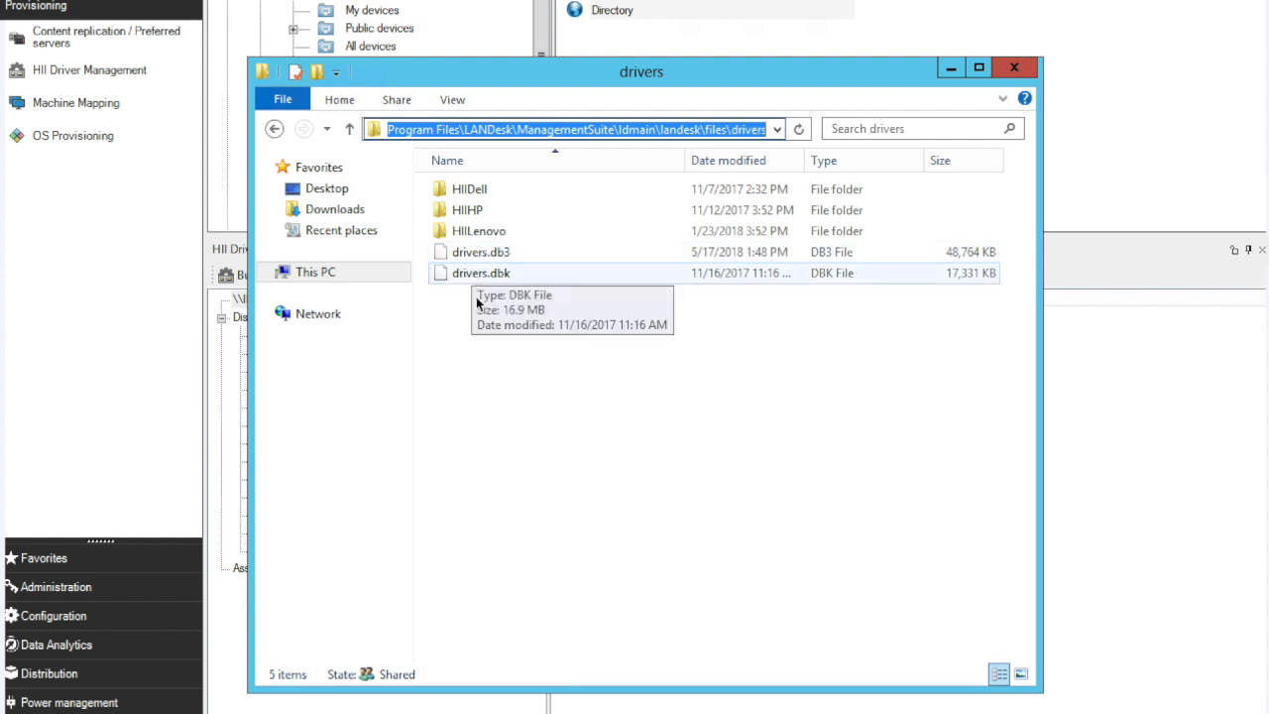
{"action": "mouse_move", "coordinate": [506, 388]}
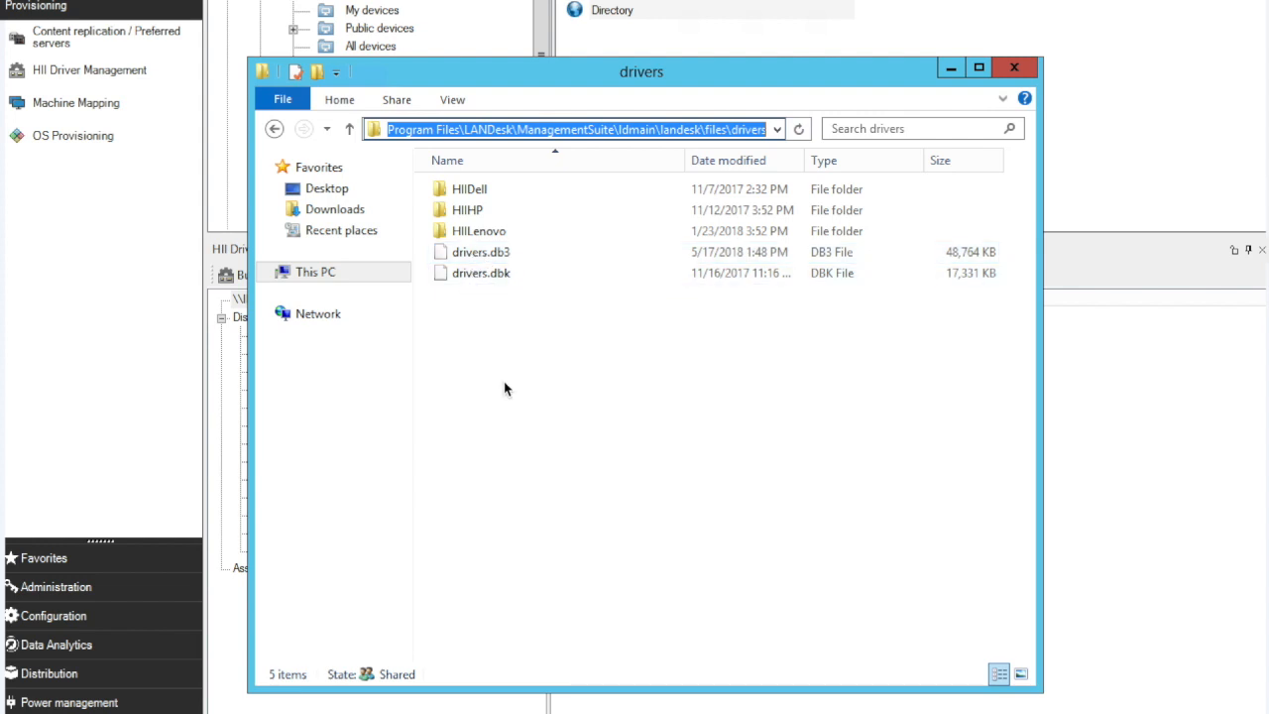
{"action": "mouse_move", "coordinate": [480, 251]}
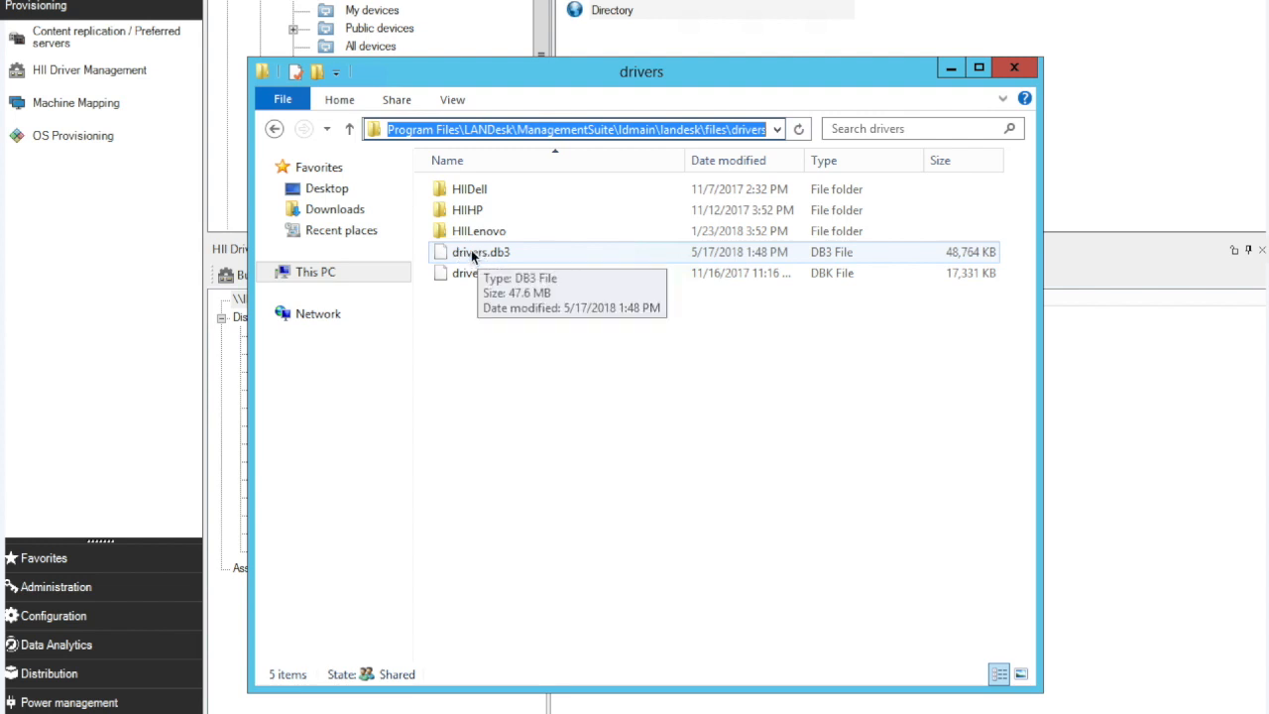
{"action": "mouse_move", "coordinate": [481, 273]}
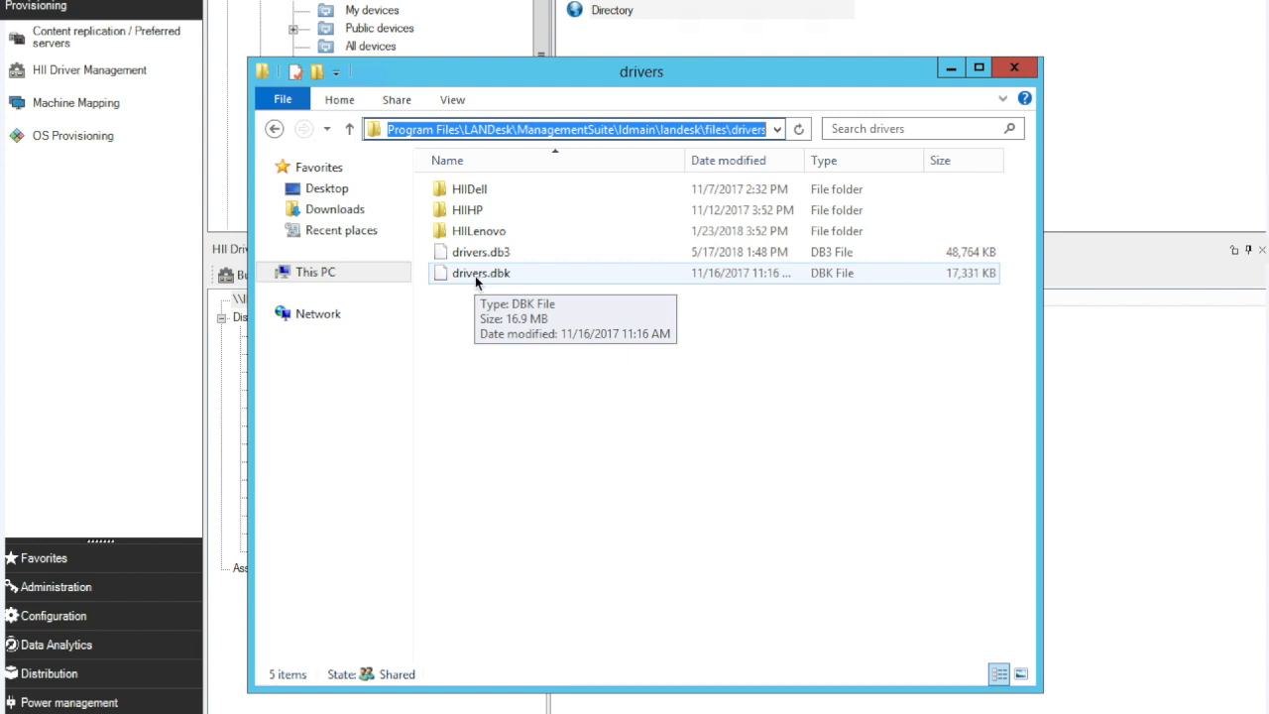
{"action": "mouse_move", "coordinate": [112, 412]}
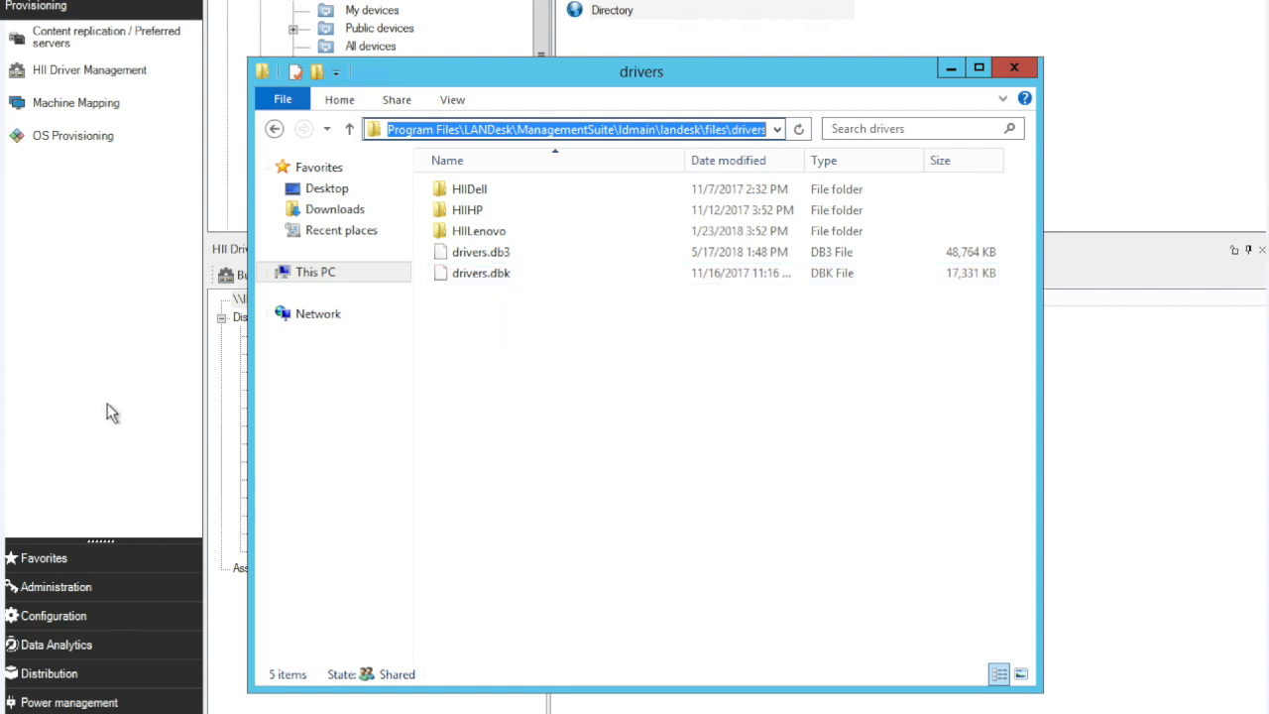
{"action": "mouse_move", "coordinate": [142, 425]}
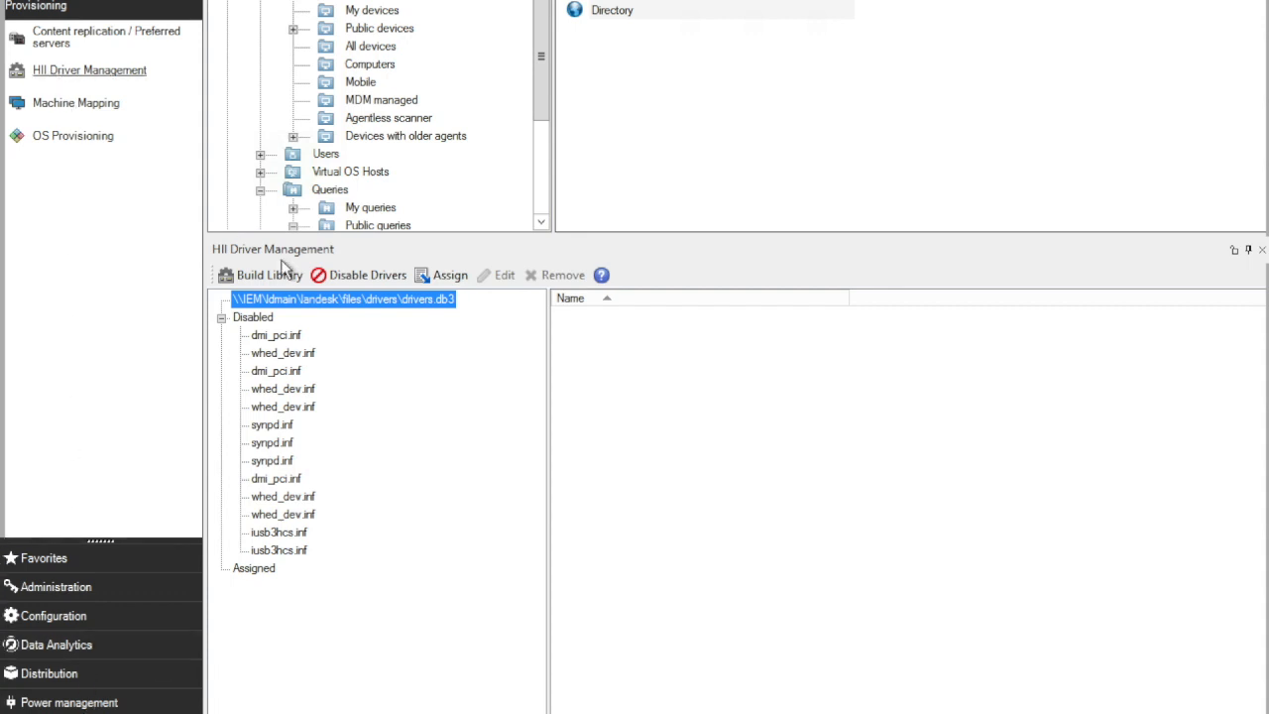
{"action": "mouse_move", "coordinate": [262, 275]}
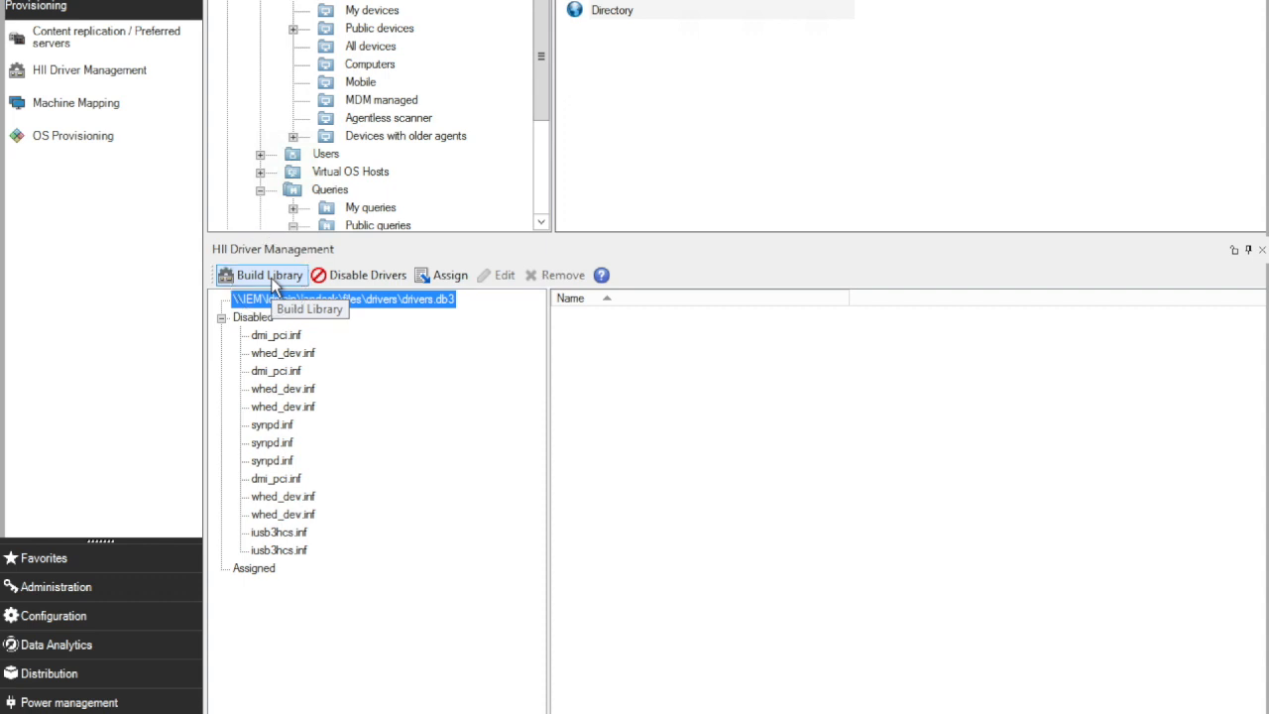
Step: Start Build Library, review the unchanged Root UNC path and Root web URL, and save
{"action": "left_click", "coordinate": [262, 275]}
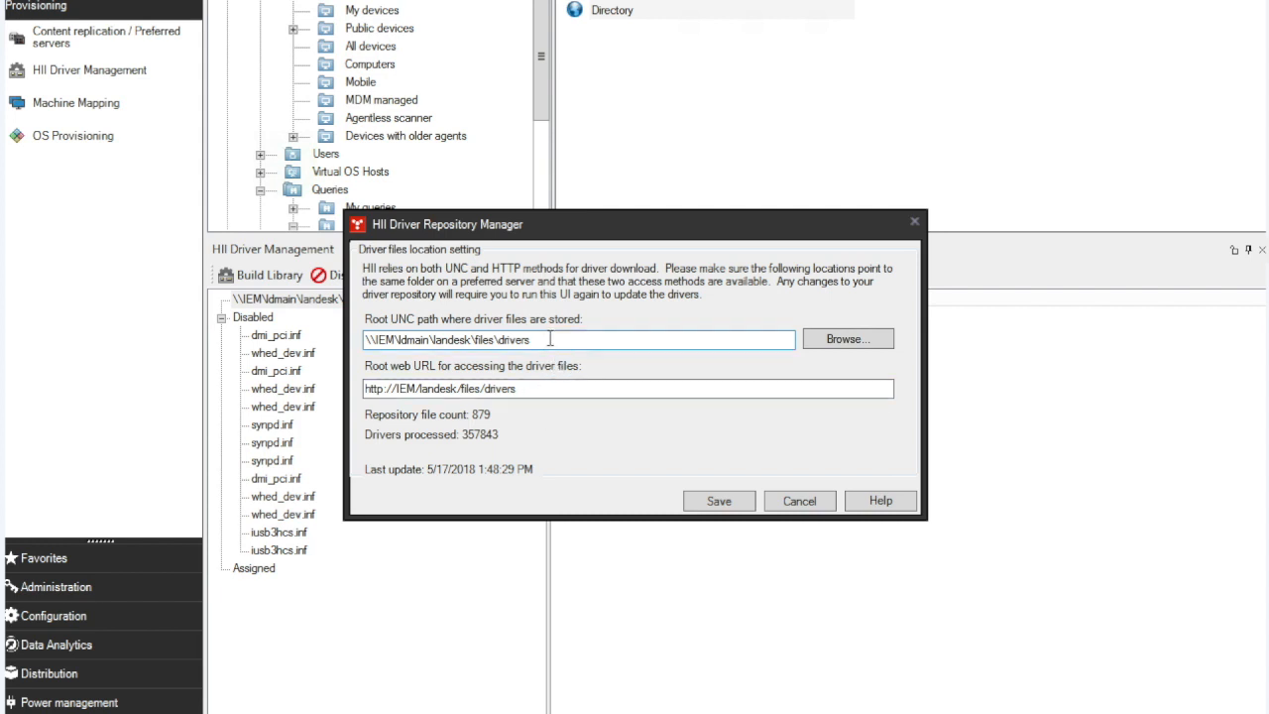
{"action": "mouse_move", "coordinate": [528, 412]}
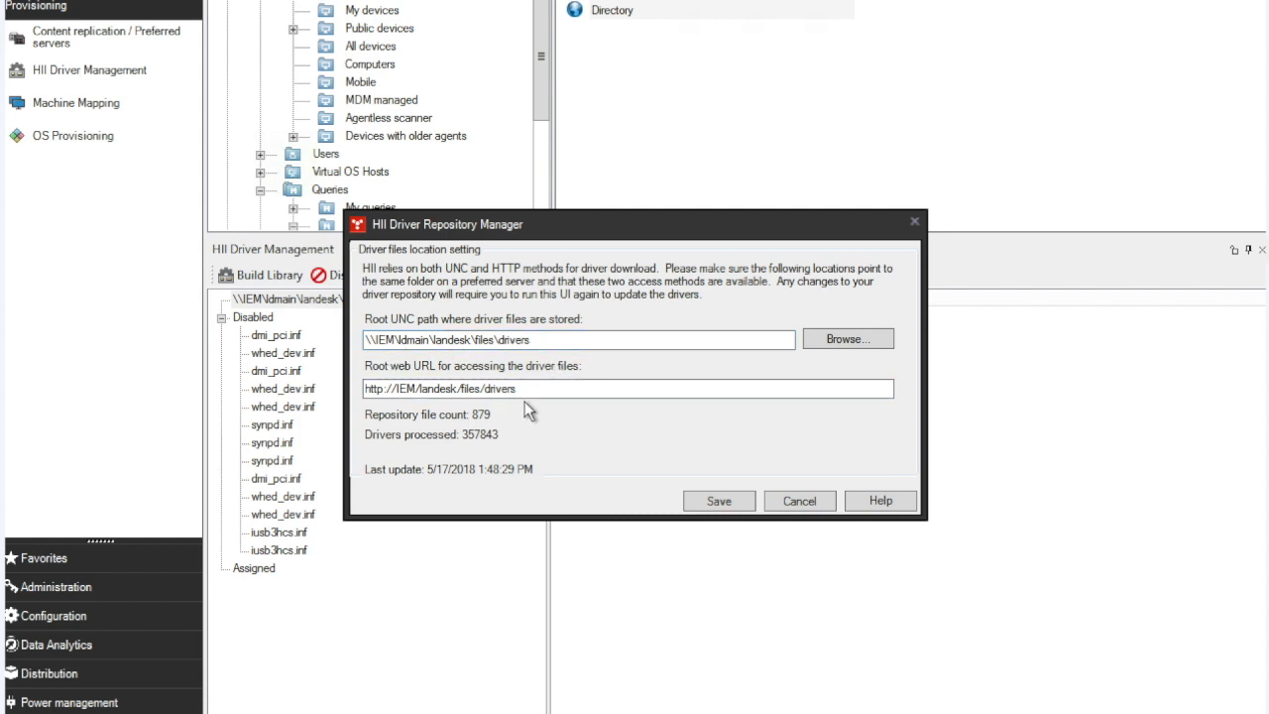
{"action": "left_click", "coordinate": [629, 388]}
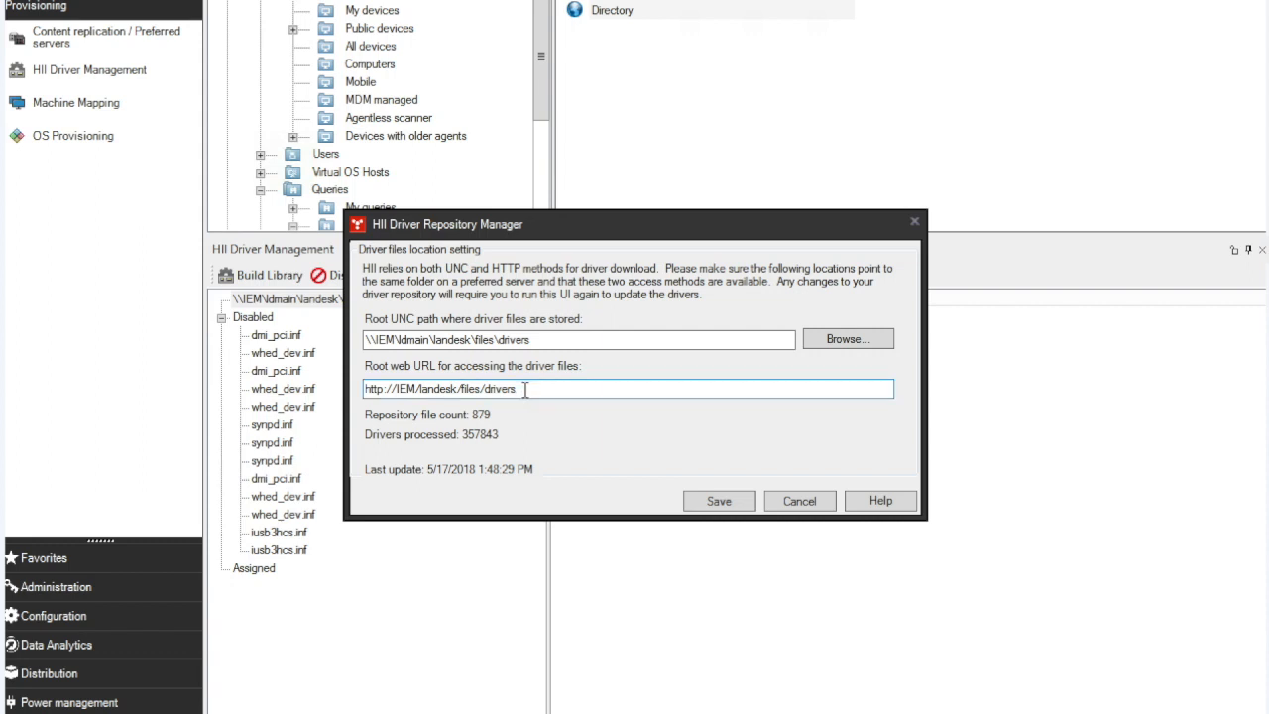
{"action": "left_click", "coordinate": [578, 339]}
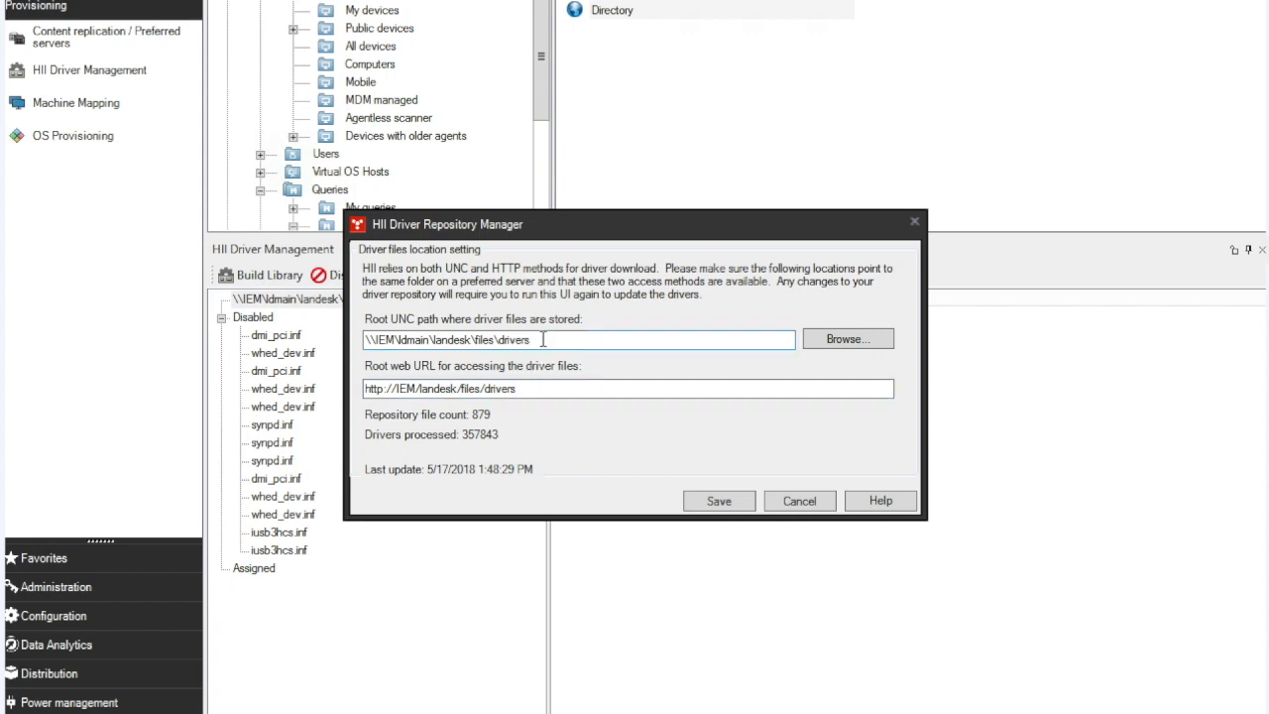
{"action": "left_click", "coordinate": [629, 387]}
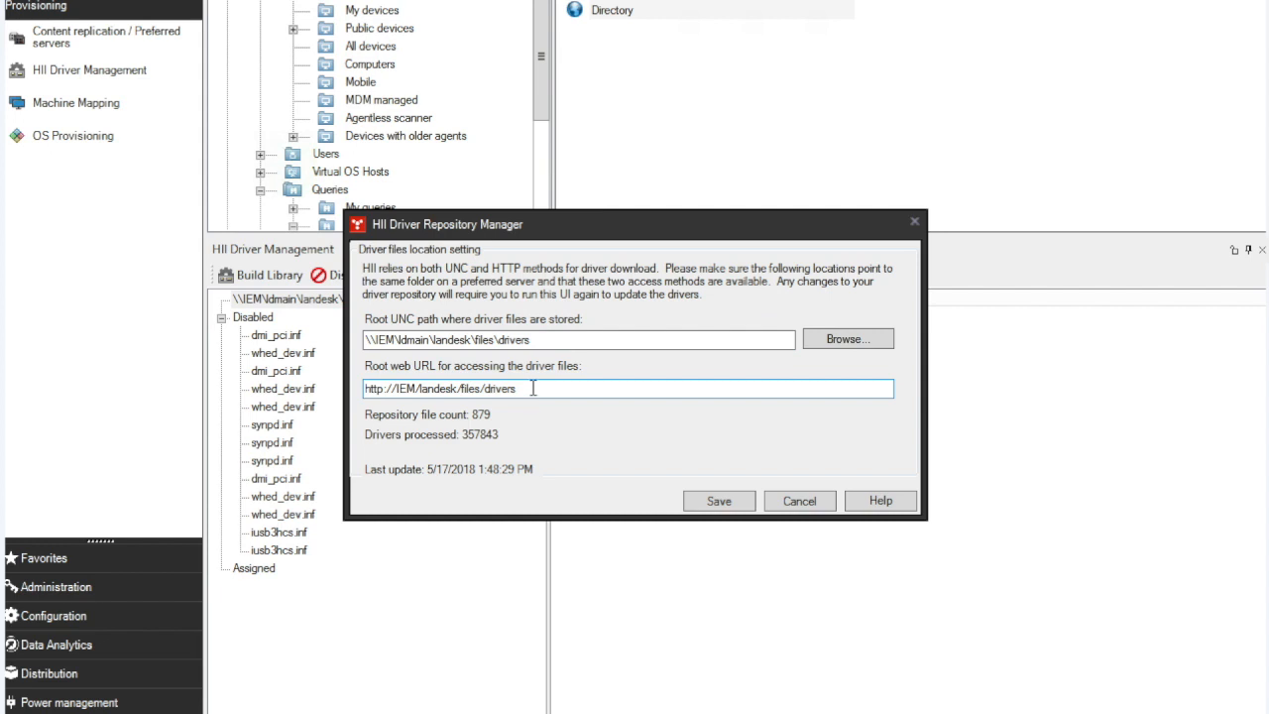
{"action": "mouse_move", "coordinate": [524, 389]}
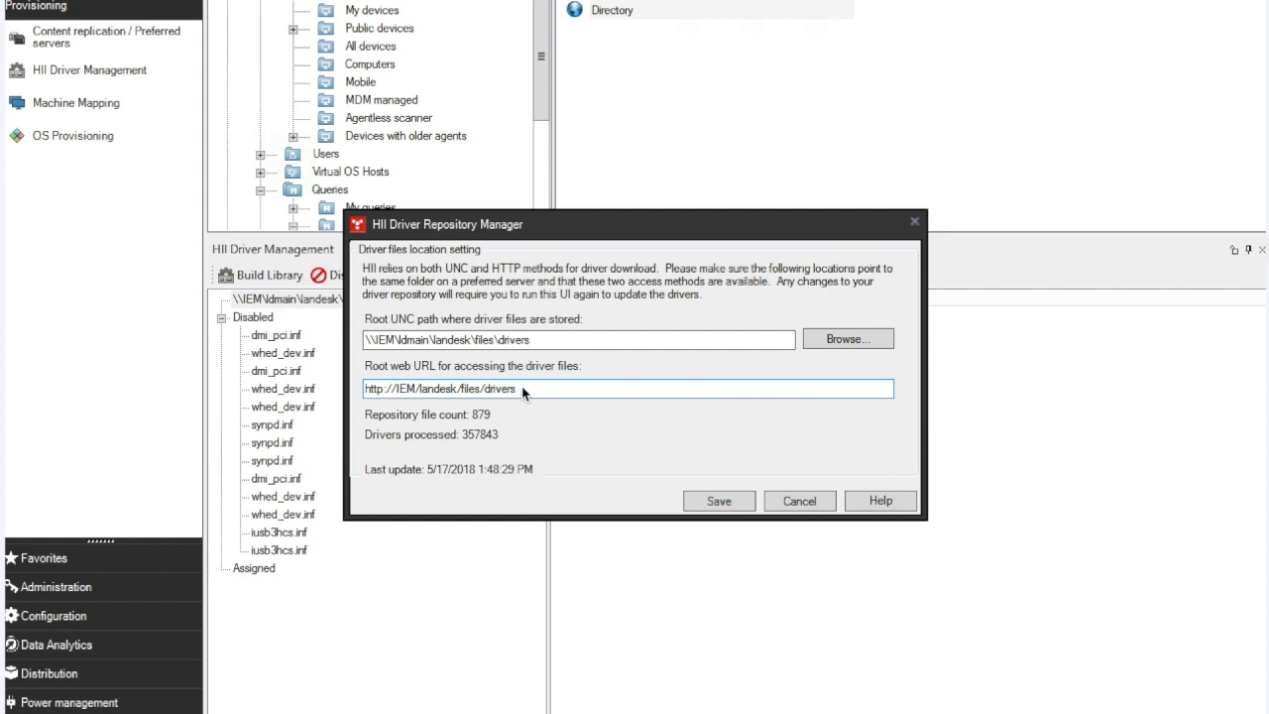
{"action": "mouse_move", "coordinate": [687, 507]}
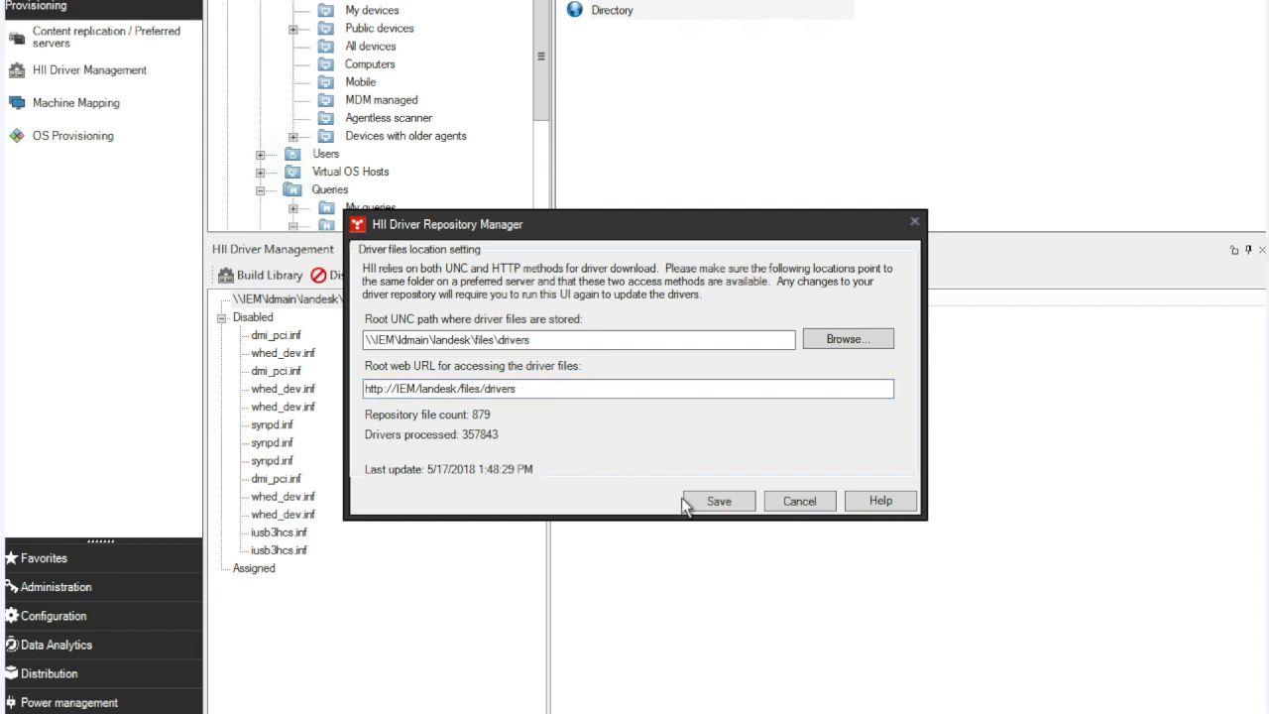
{"action": "left_click", "coordinate": [718, 500]}
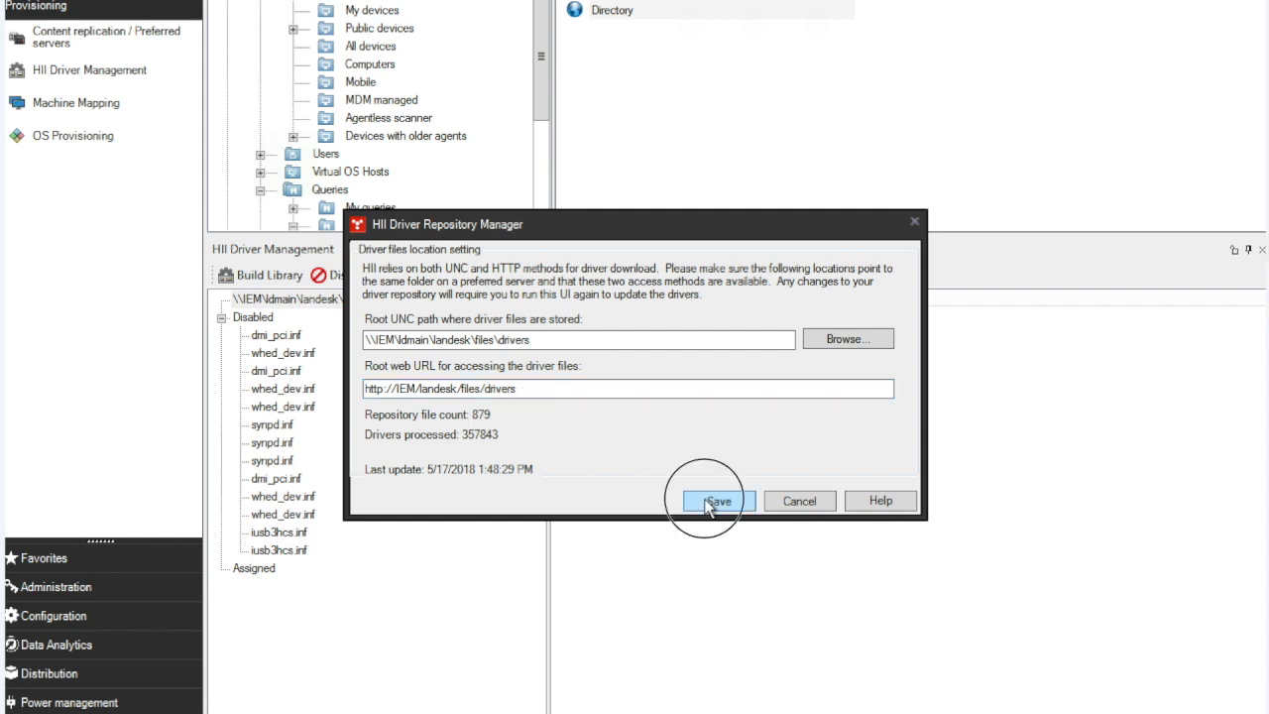
Step: Run the driver list update, then open the Preferred servers (Targets) context menu in Content replication
{"action": "left_click", "coordinate": [718, 500]}
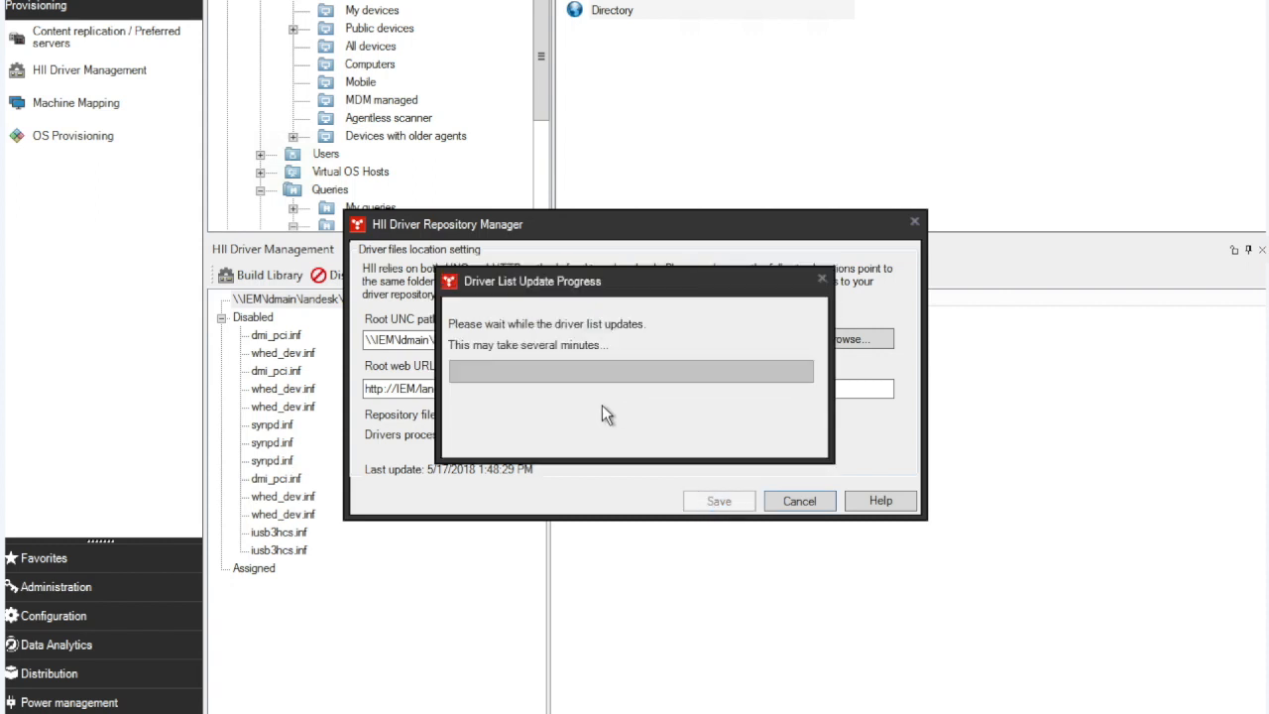
{"action": "mouse_move", "coordinate": [543, 387]}
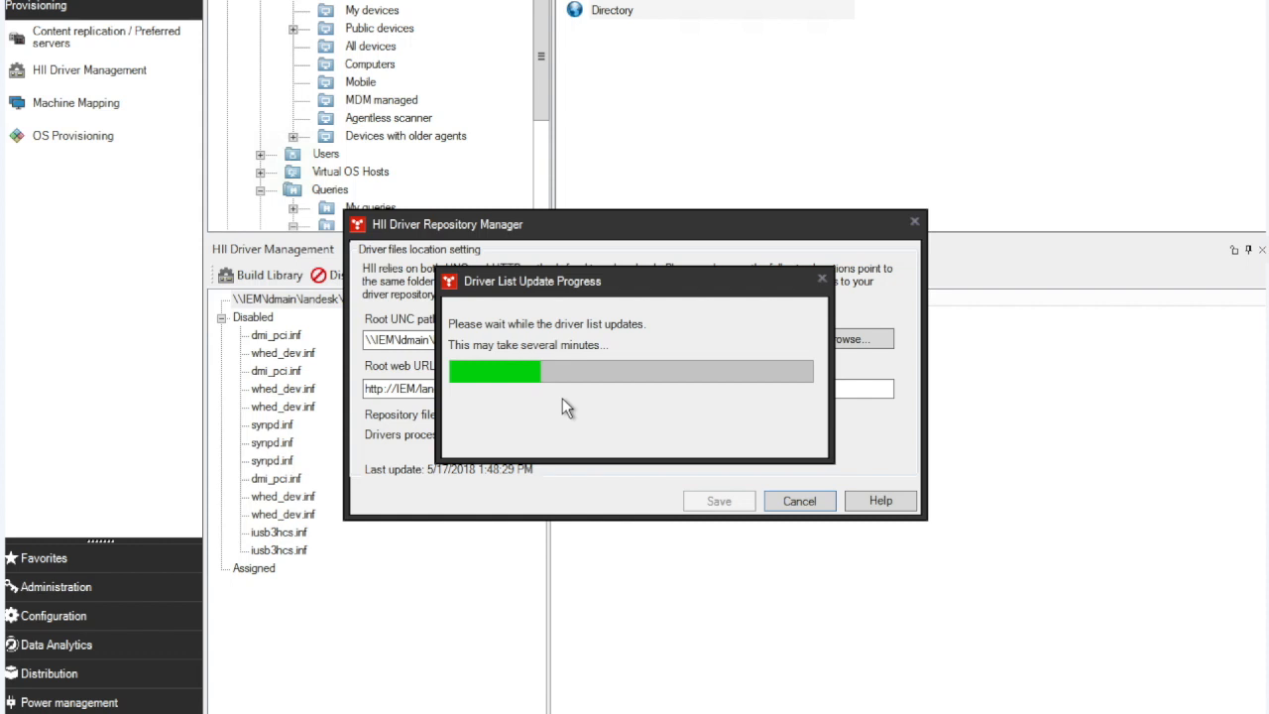
{"action": "mouse_move", "coordinate": [565, 404]}
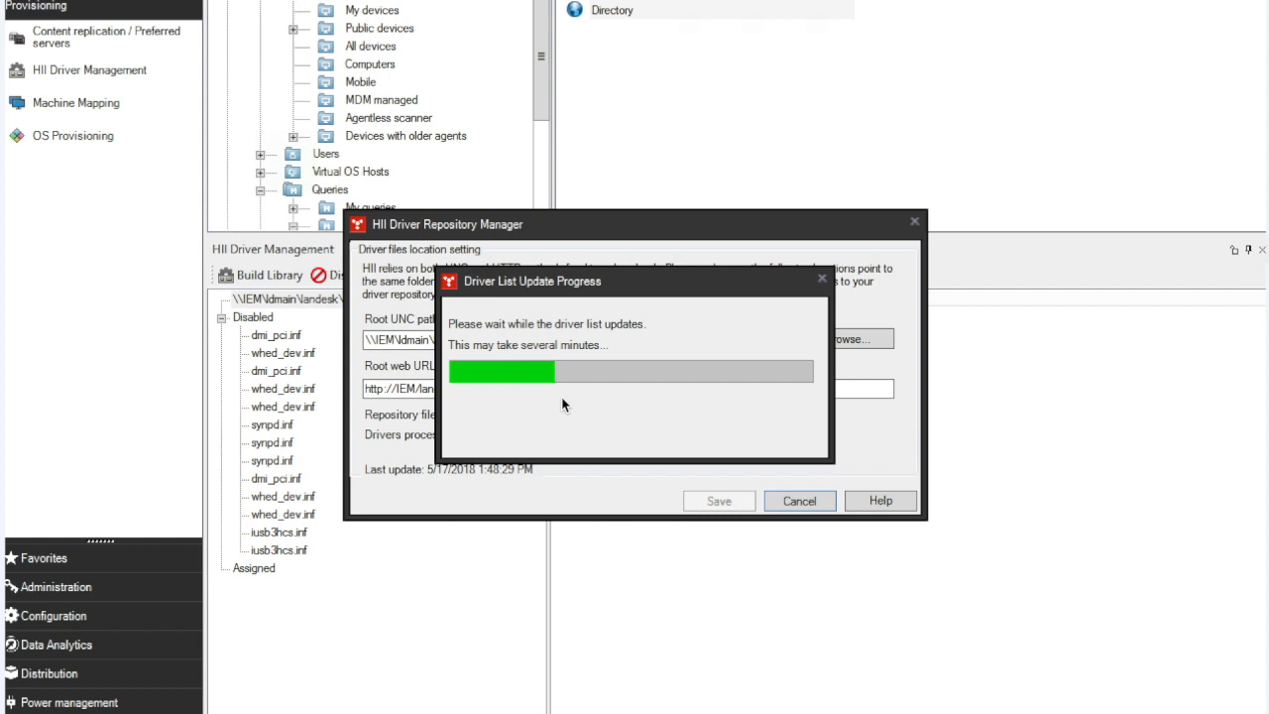
{"action": "mouse_move", "coordinate": [154, 37]}
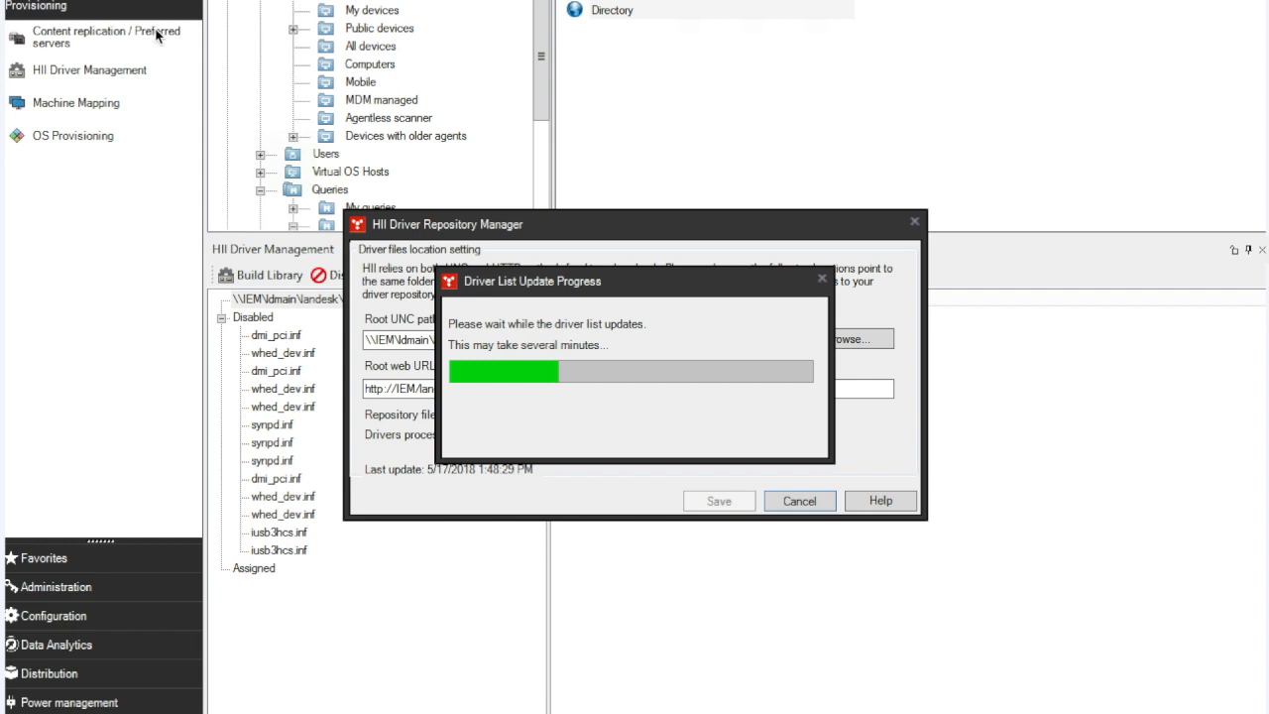
{"action": "mouse_move", "coordinate": [208, 241]}
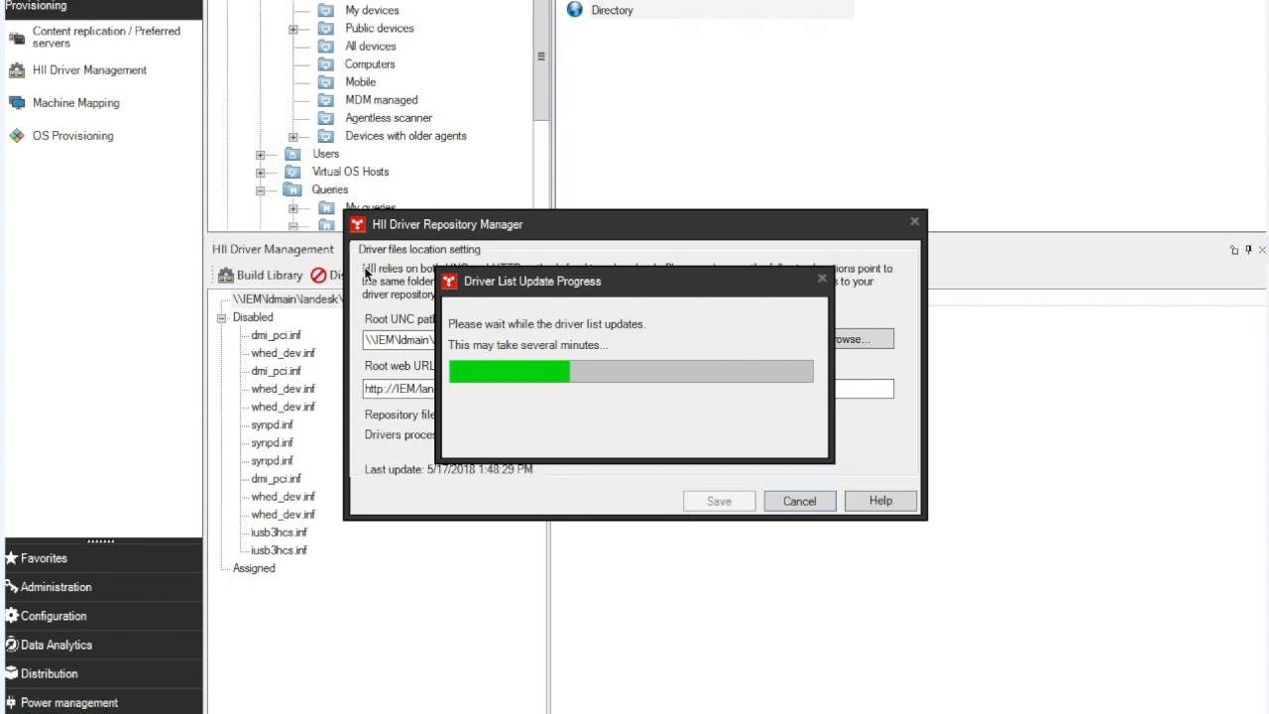
{"action": "mouse_move", "coordinate": [516, 295]}
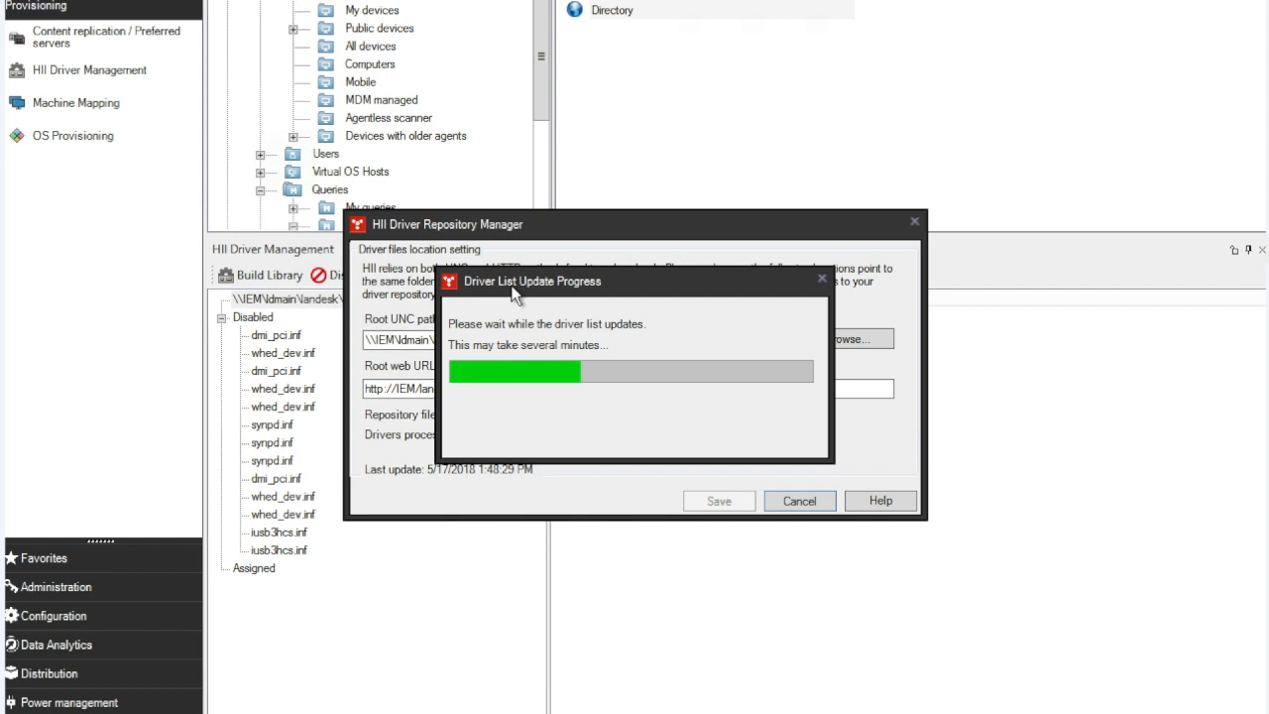
{"action": "mouse_move", "coordinate": [669, 298]}
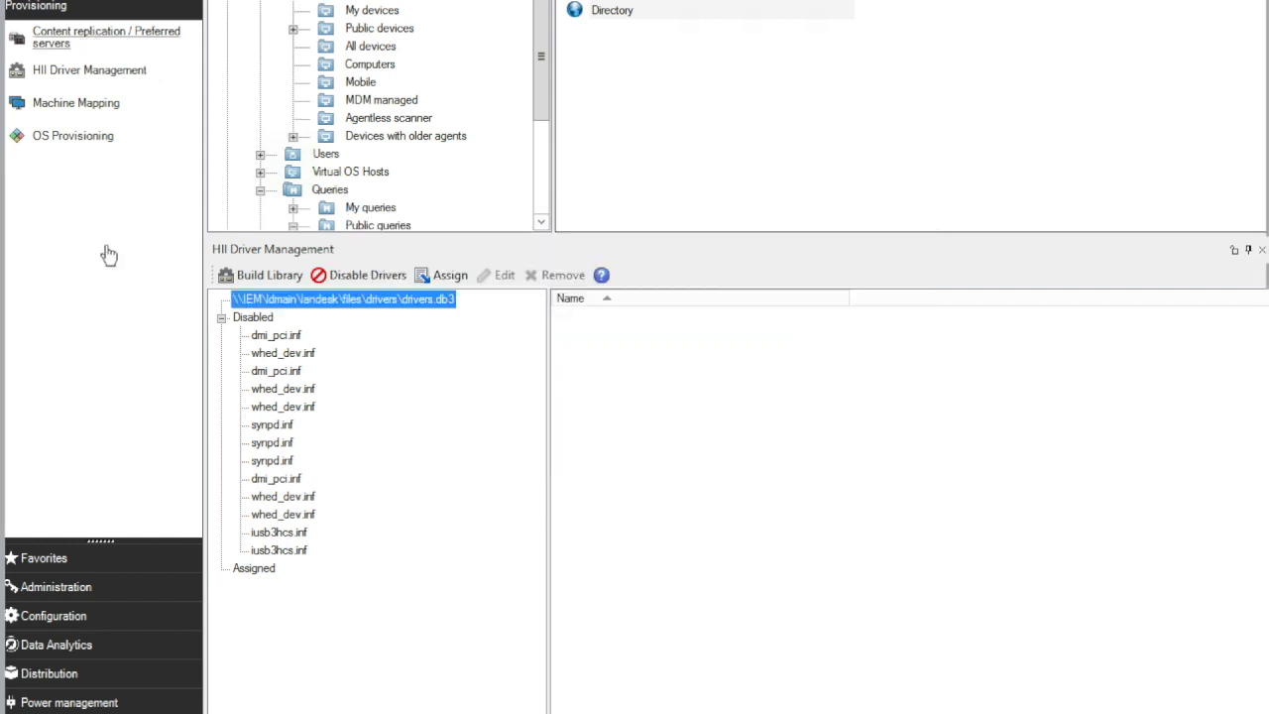
{"action": "left_click", "coordinate": [105, 36]}
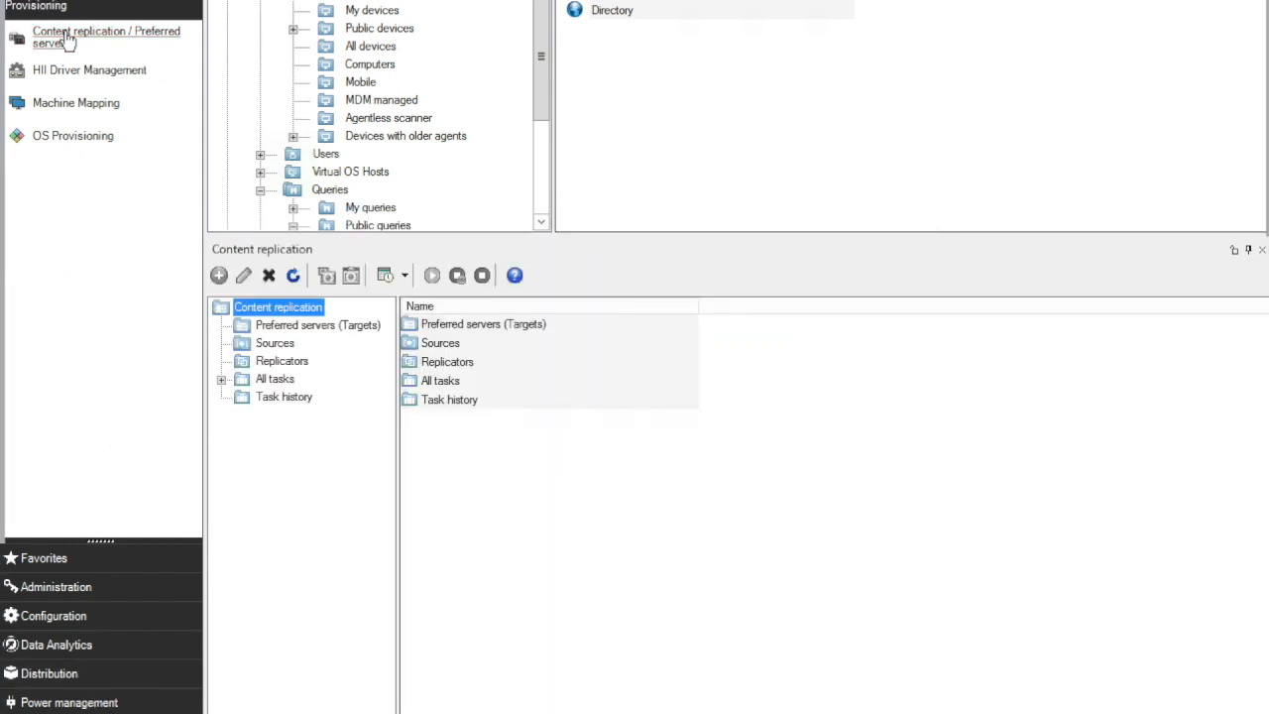
{"action": "left_click", "coordinate": [317, 324]}
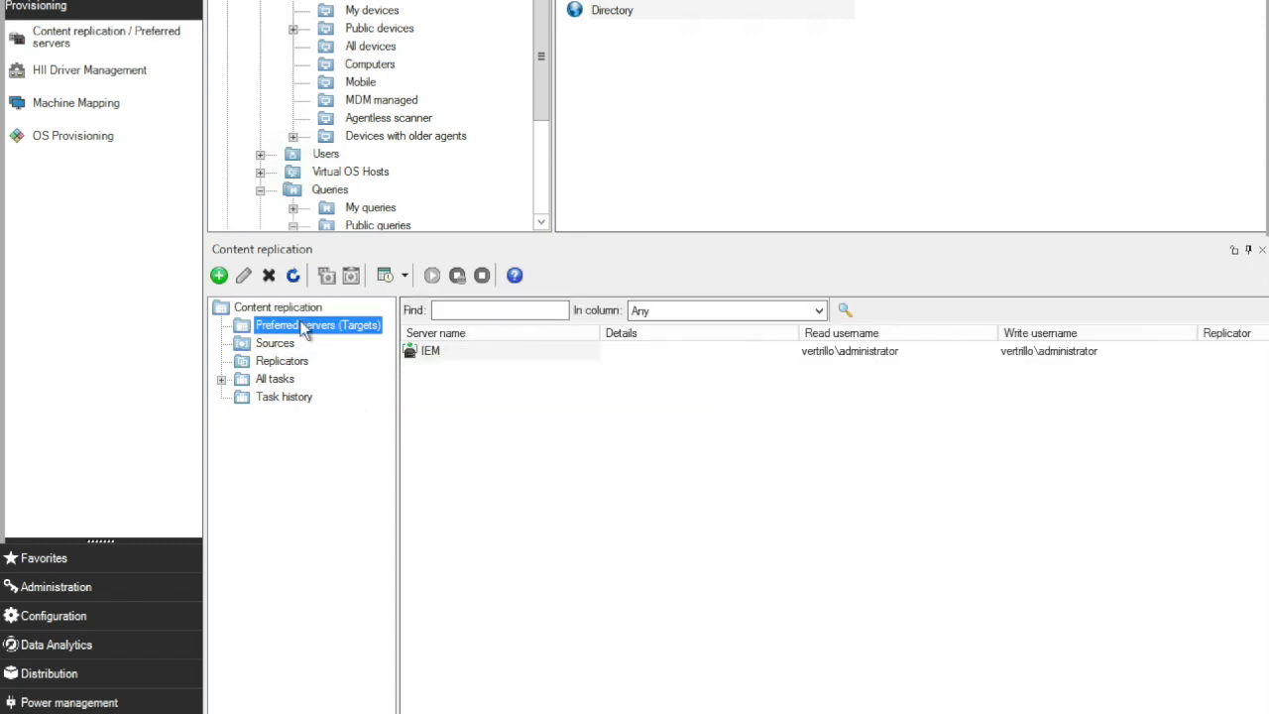
{"action": "right_click", "coordinate": [317, 325]}
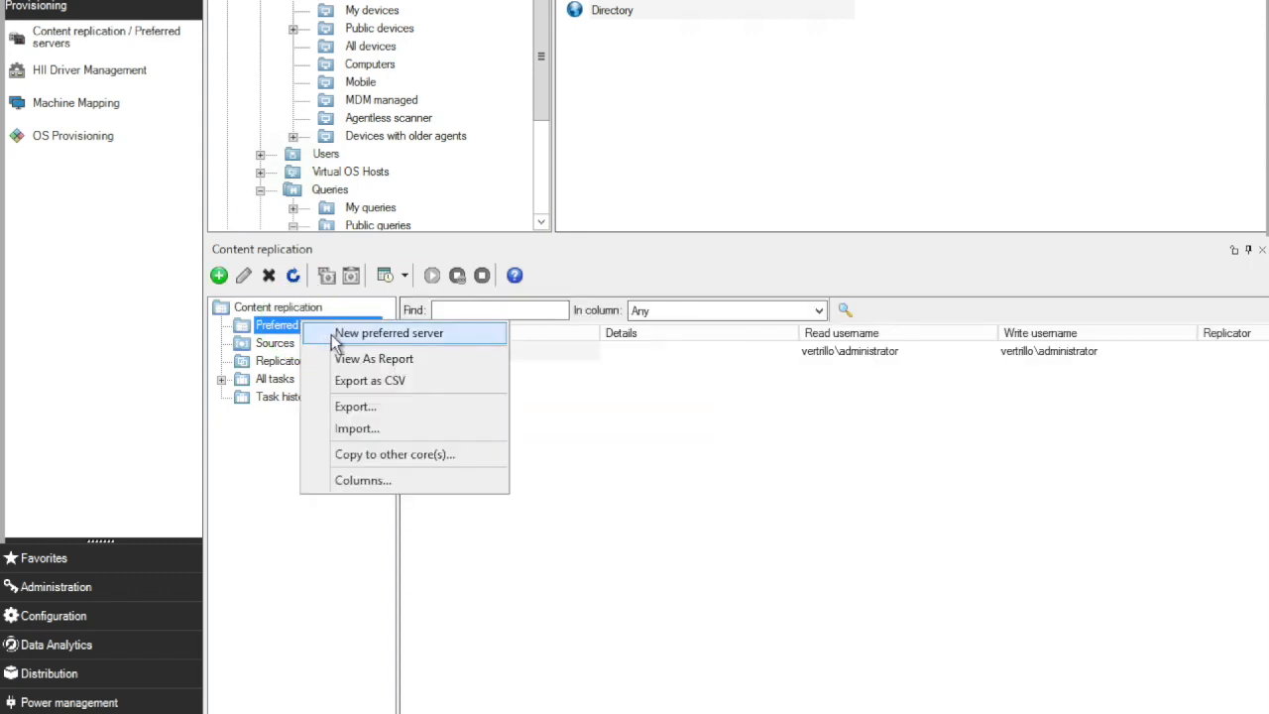
Step: Create a new preferred server named CORE with read-only username administrator
{"action": "left_click", "coordinate": [389, 333]}
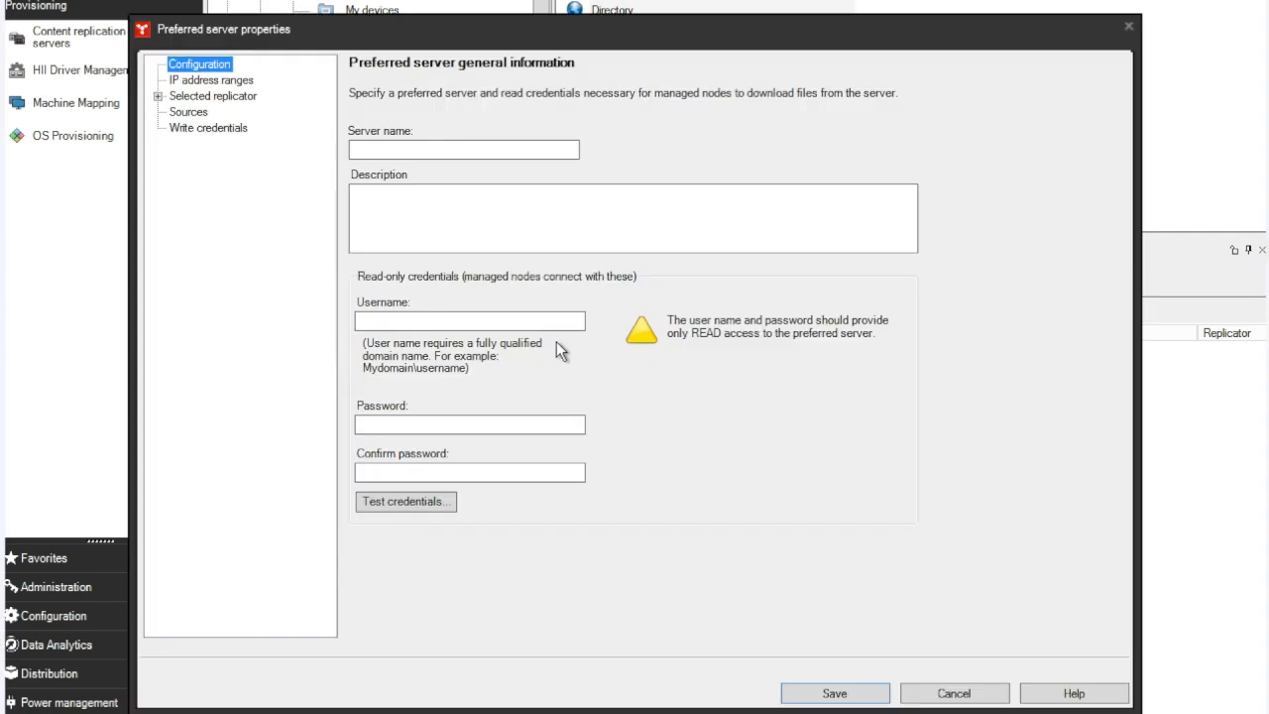
{"action": "left_click", "coordinate": [463, 149]}
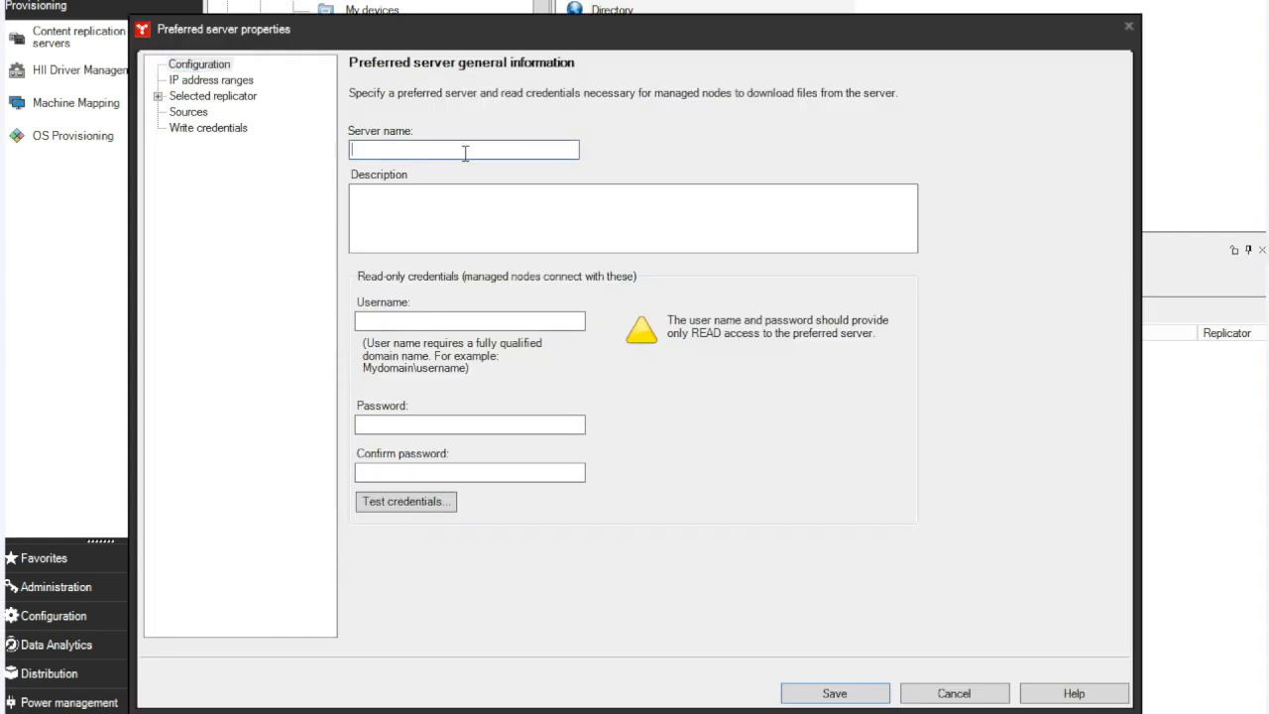
{"action": "type", "text": "CORE"}
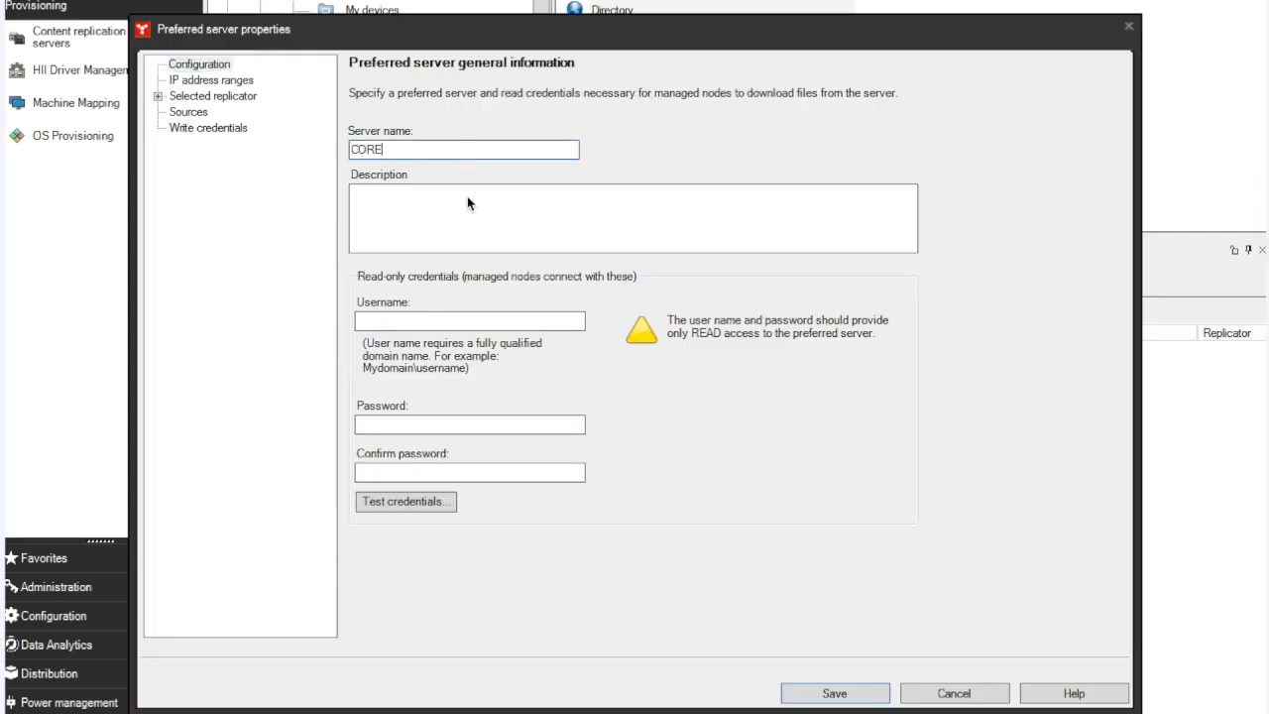
{"action": "left_click", "coordinate": [469, 321]}
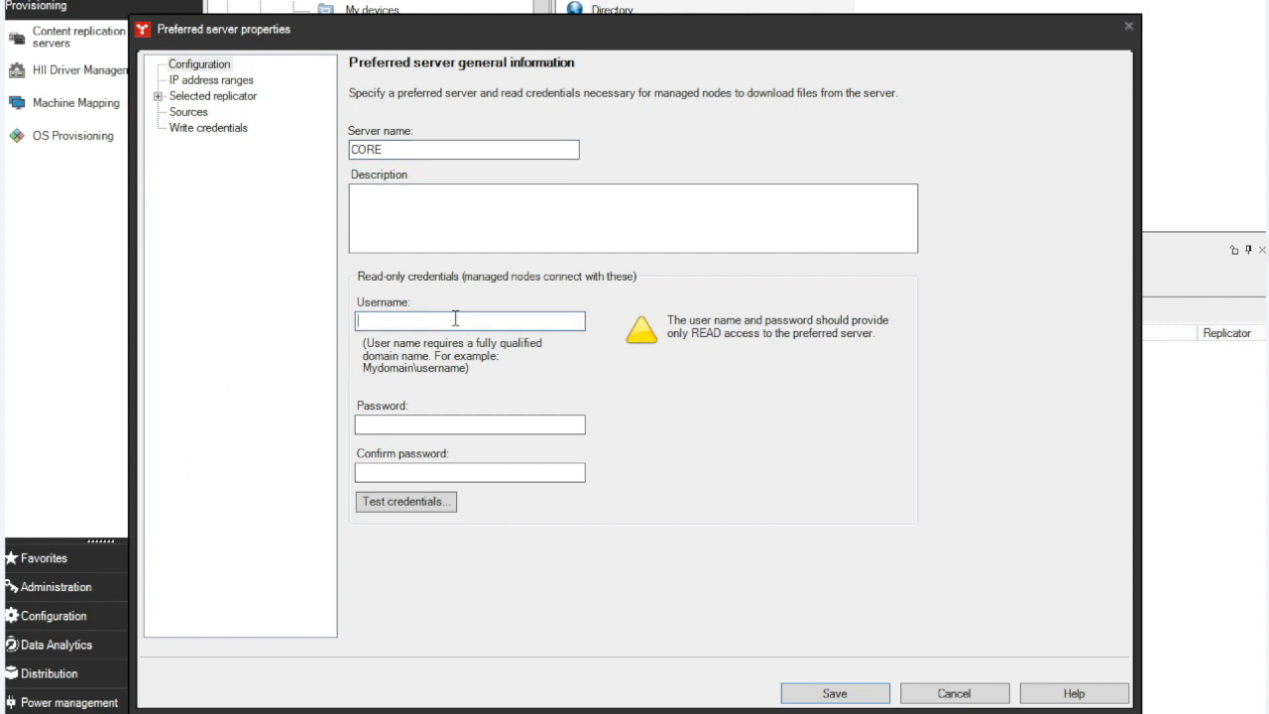
{"action": "mouse_move", "coordinate": [448, 327]}
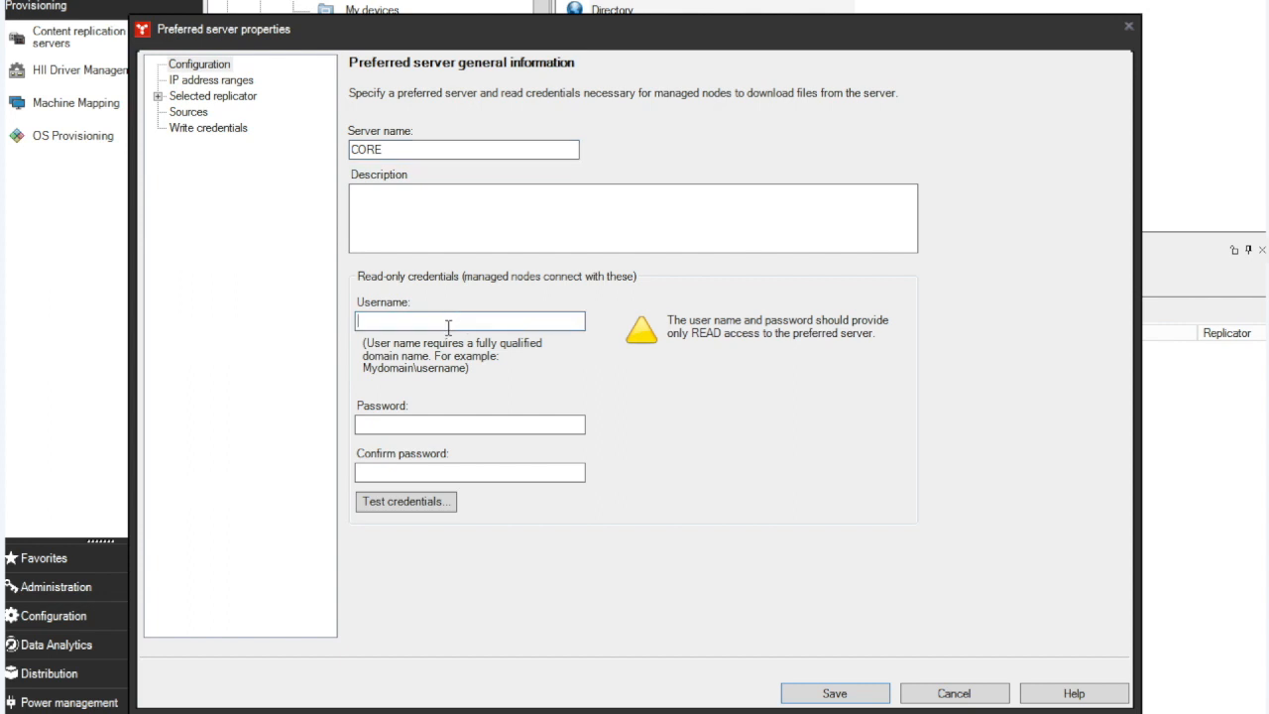
{"action": "type", "text": "administrator"}
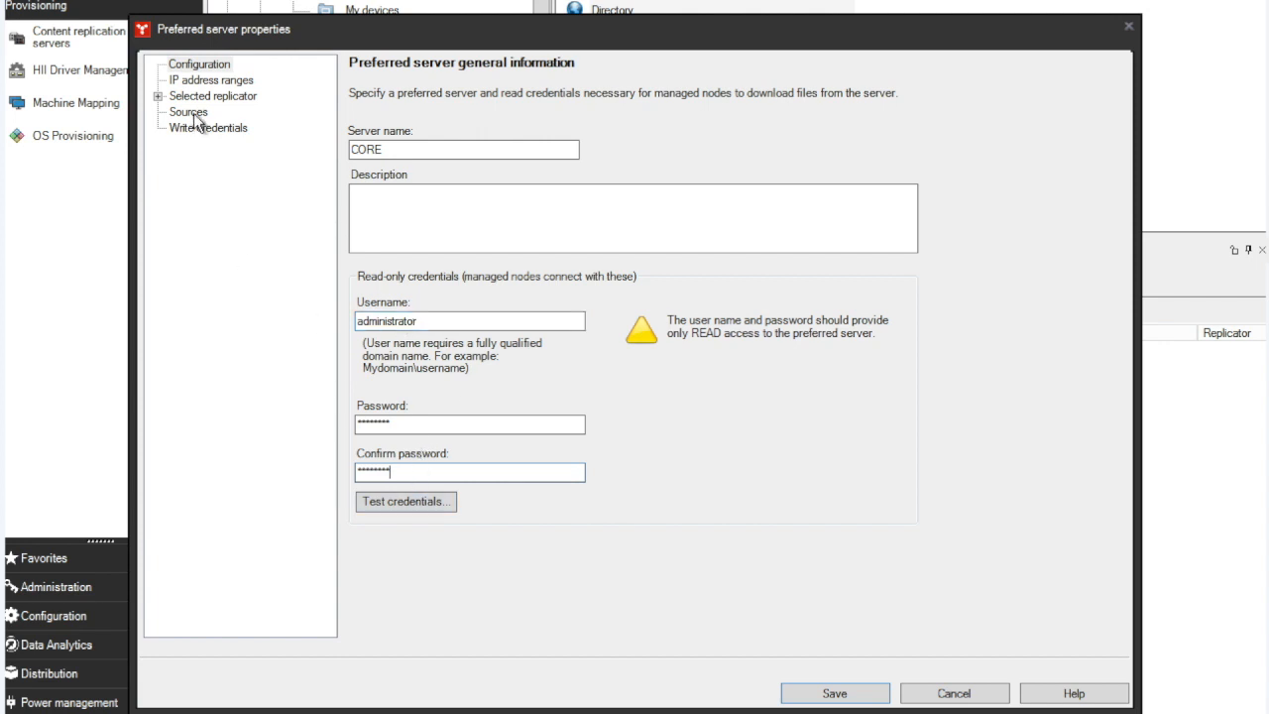
Step: Check CORE's write credentials username, then move to its IP address ranges settings
{"action": "left_click", "coordinate": [208, 127]}
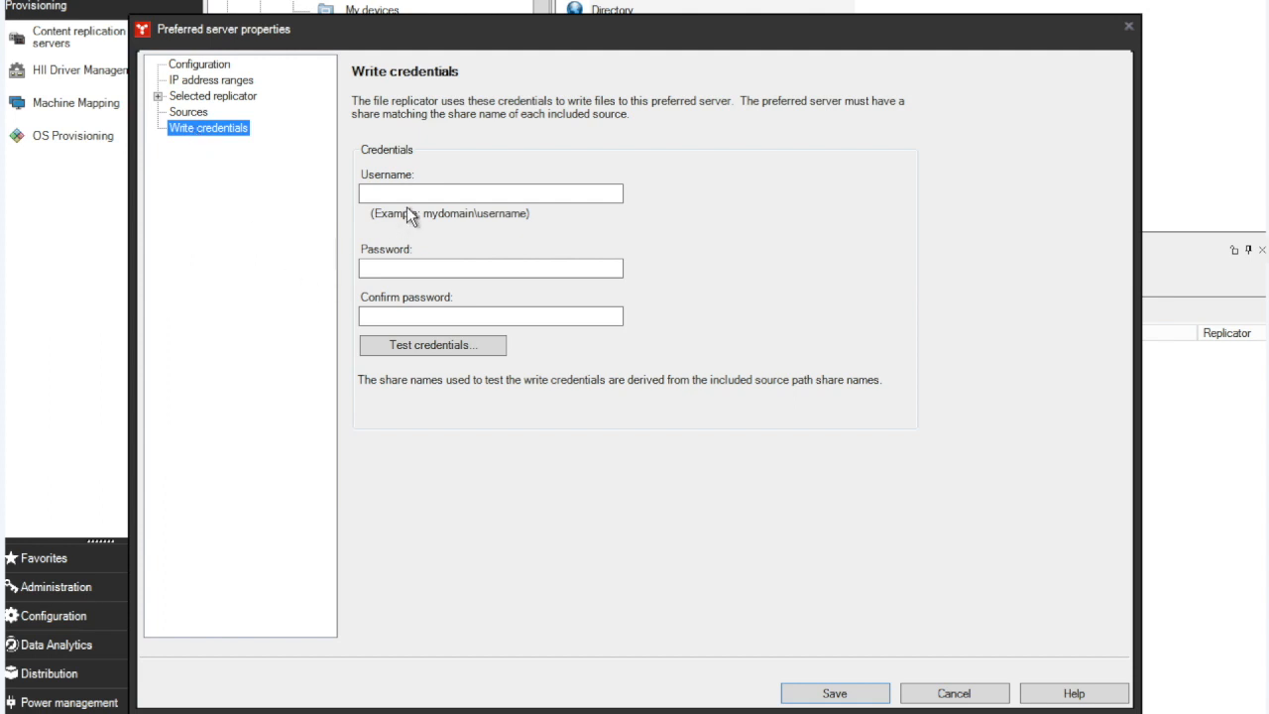
{"action": "left_click", "coordinate": [490, 194]}
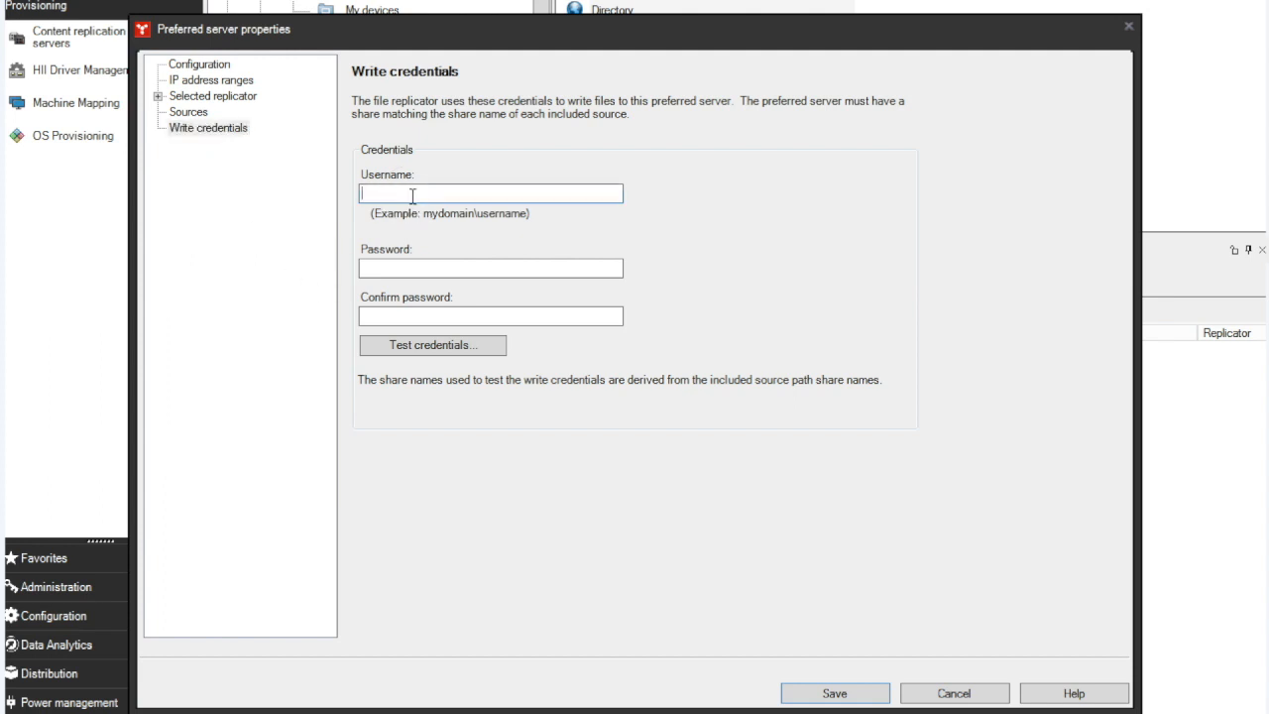
{"action": "mouse_move", "coordinate": [415, 222]}
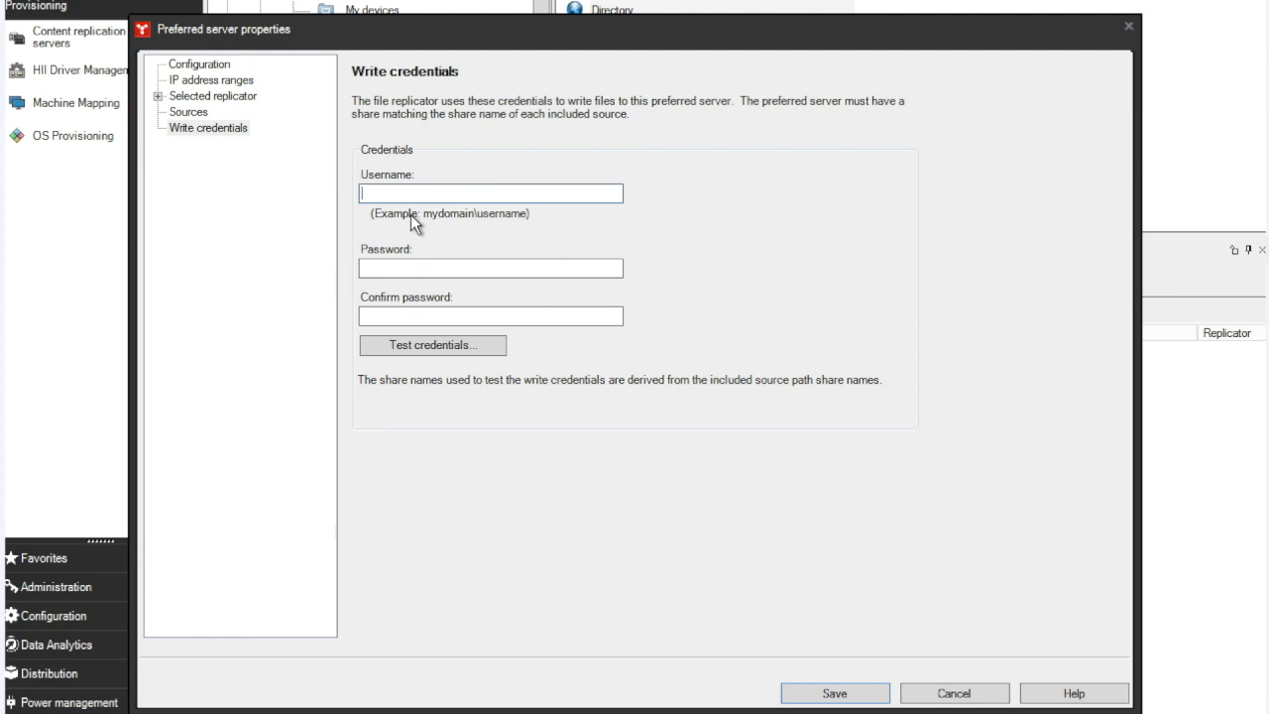
{"action": "mouse_move", "coordinate": [394, 161]}
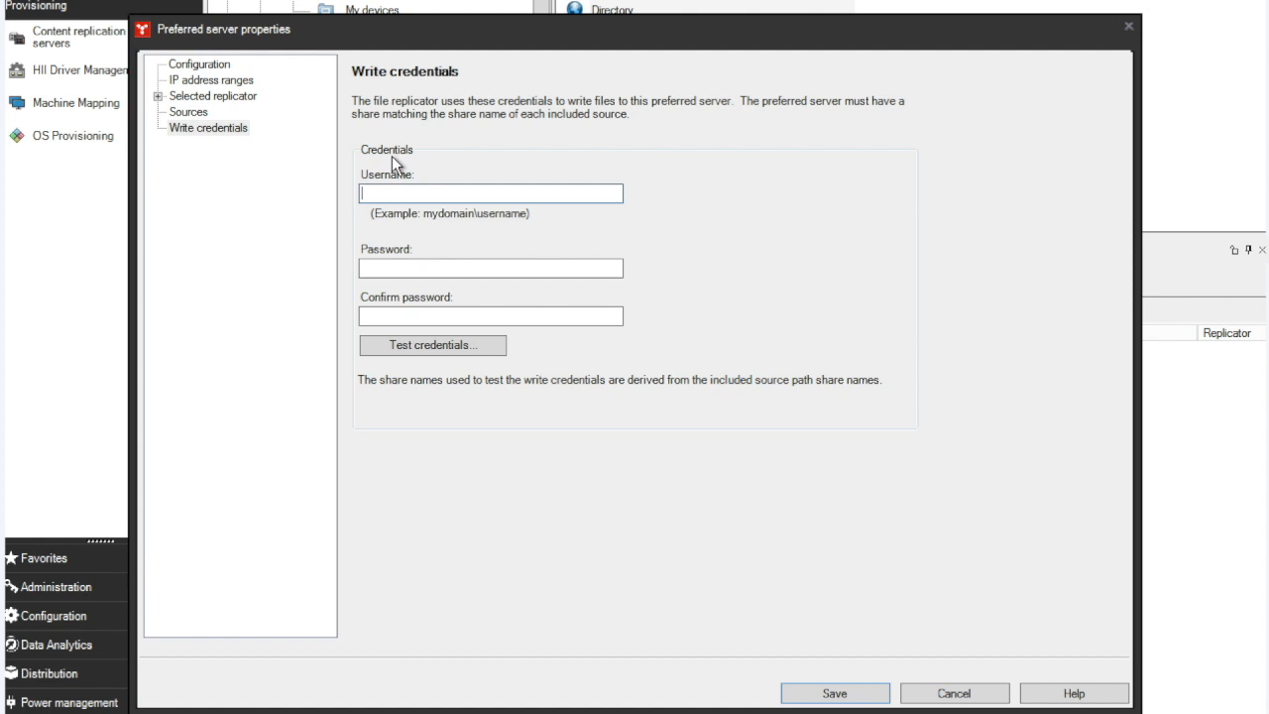
{"action": "left_click", "coordinate": [212, 80]}
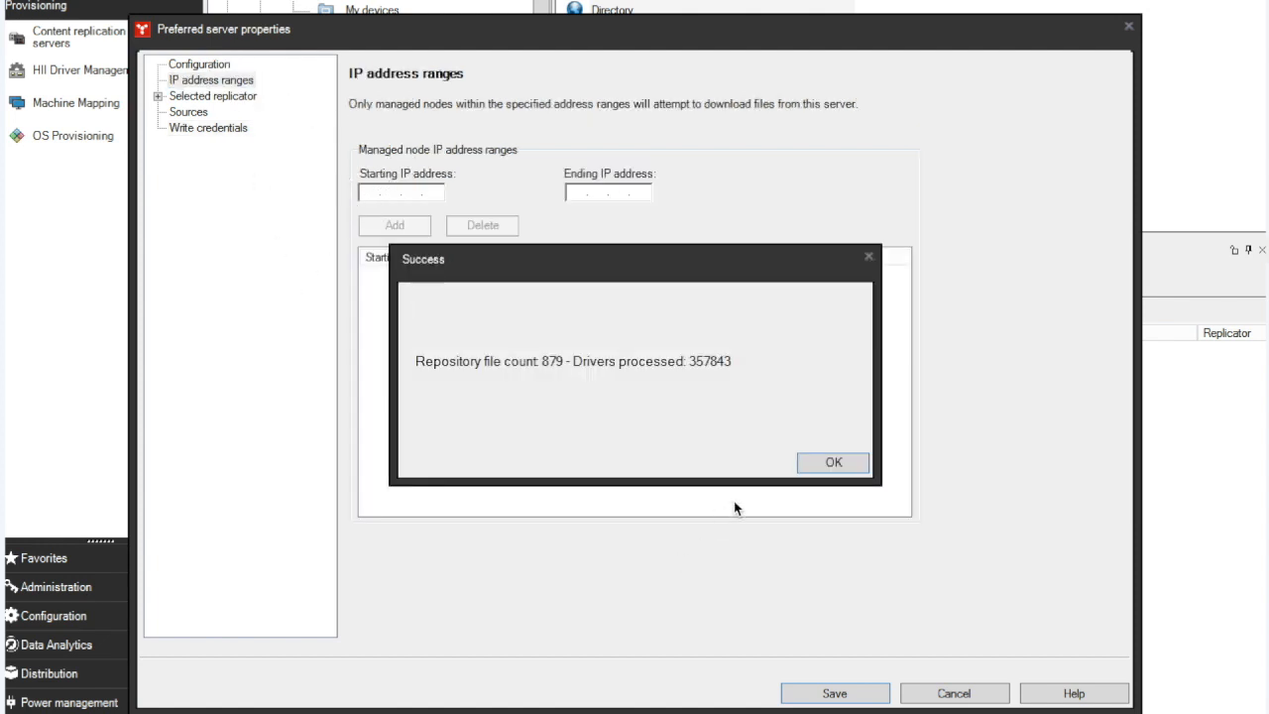
Step: Dismiss the success notice reporting 879 repository files and 357,843 drivers processed
{"action": "left_click", "coordinate": [833, 462]}
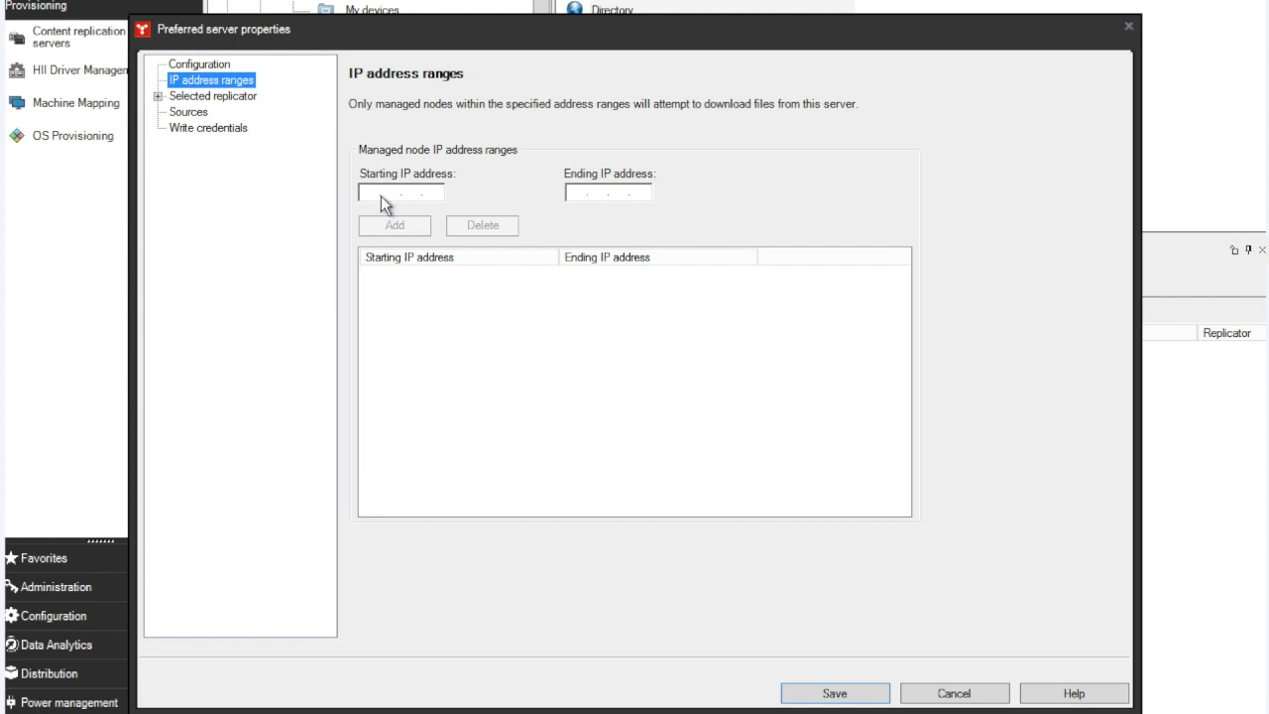
{"action": "mouse_move", "coordinate": [711, 492]}
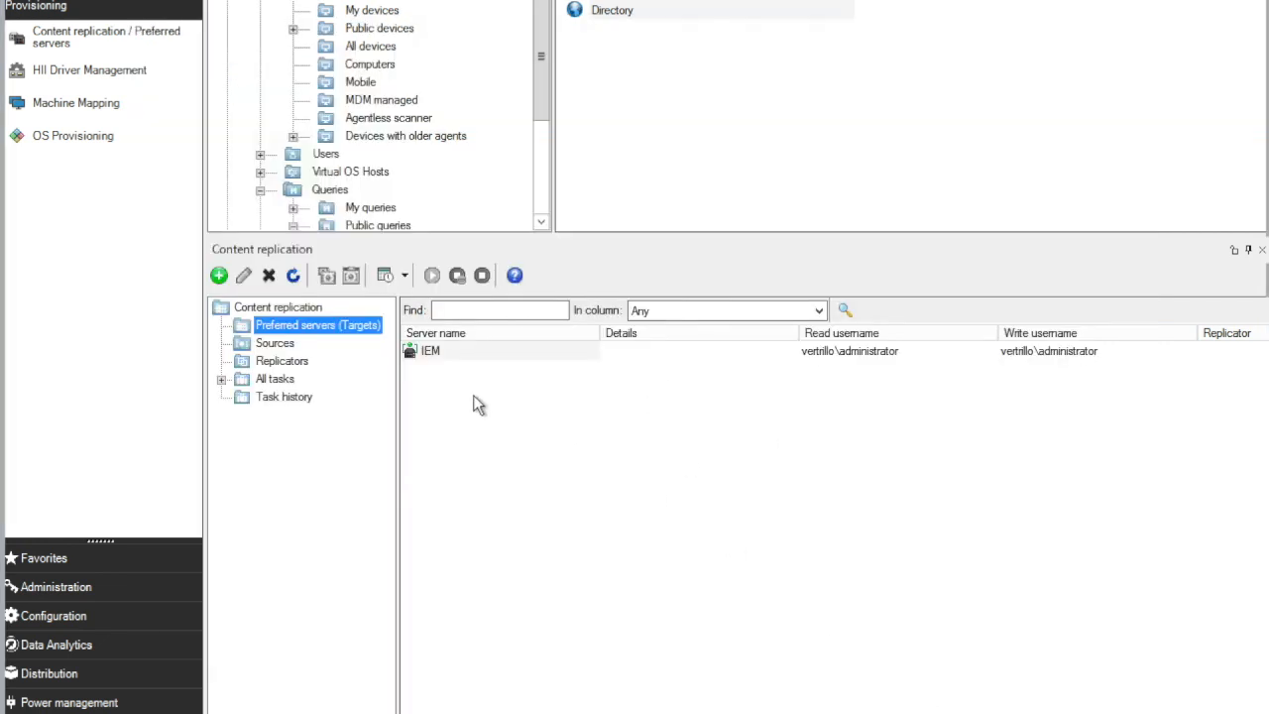
{"action": "mouse_move", "coordinate": [522, 572]}
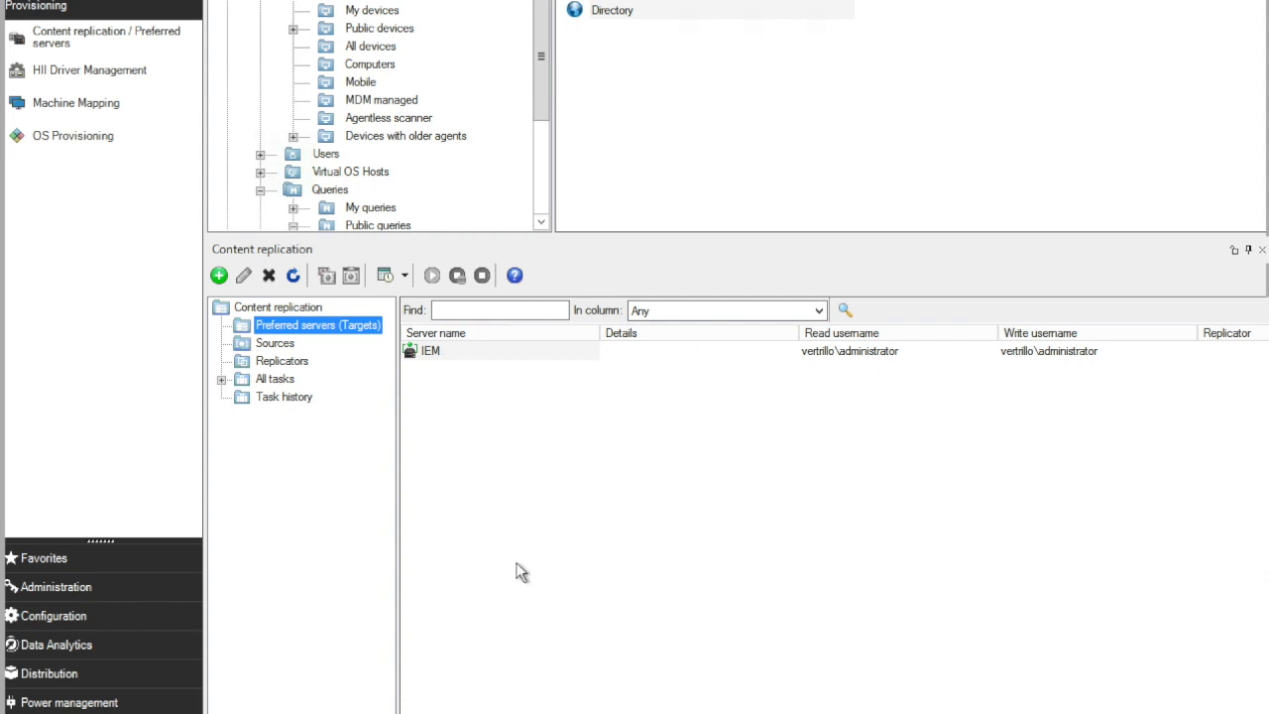
Step: Return to HII Driver Management to view drivers.db3 and its disabled drivers
{"action": "left_click", "coordinate": [89, 69]}
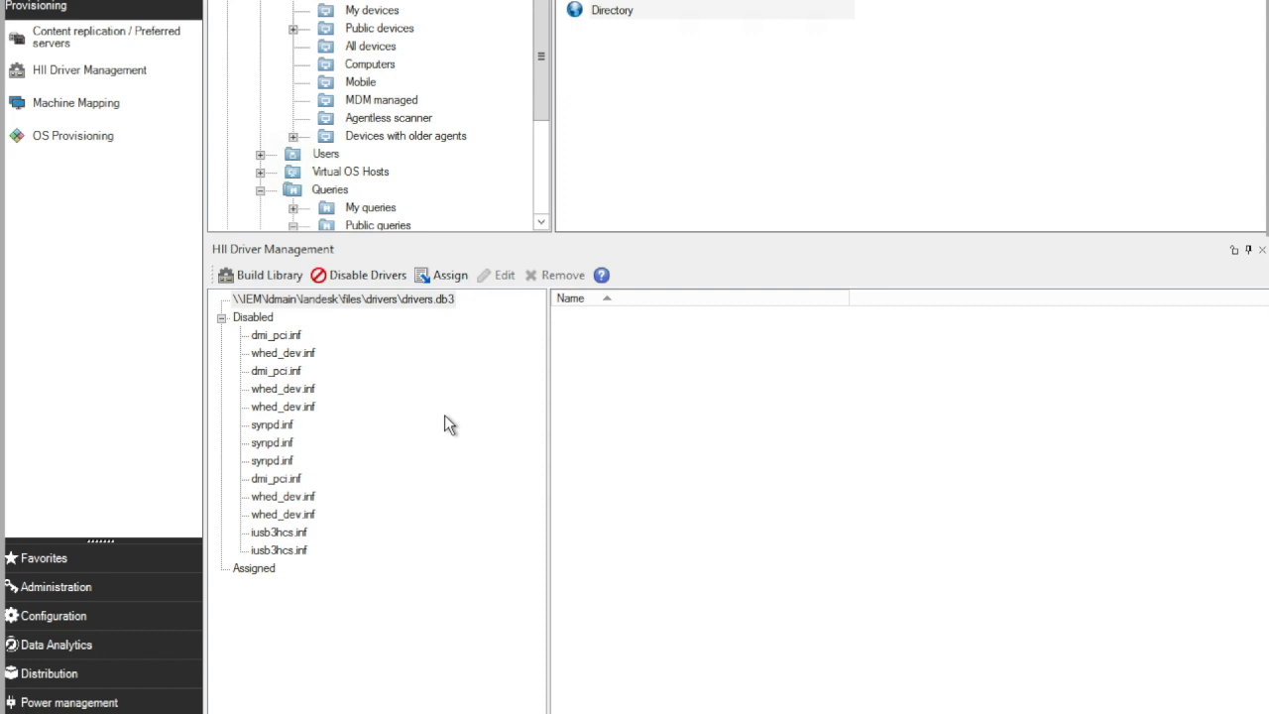
{"action": "mouse_move", "coordinate": [445, 394]}
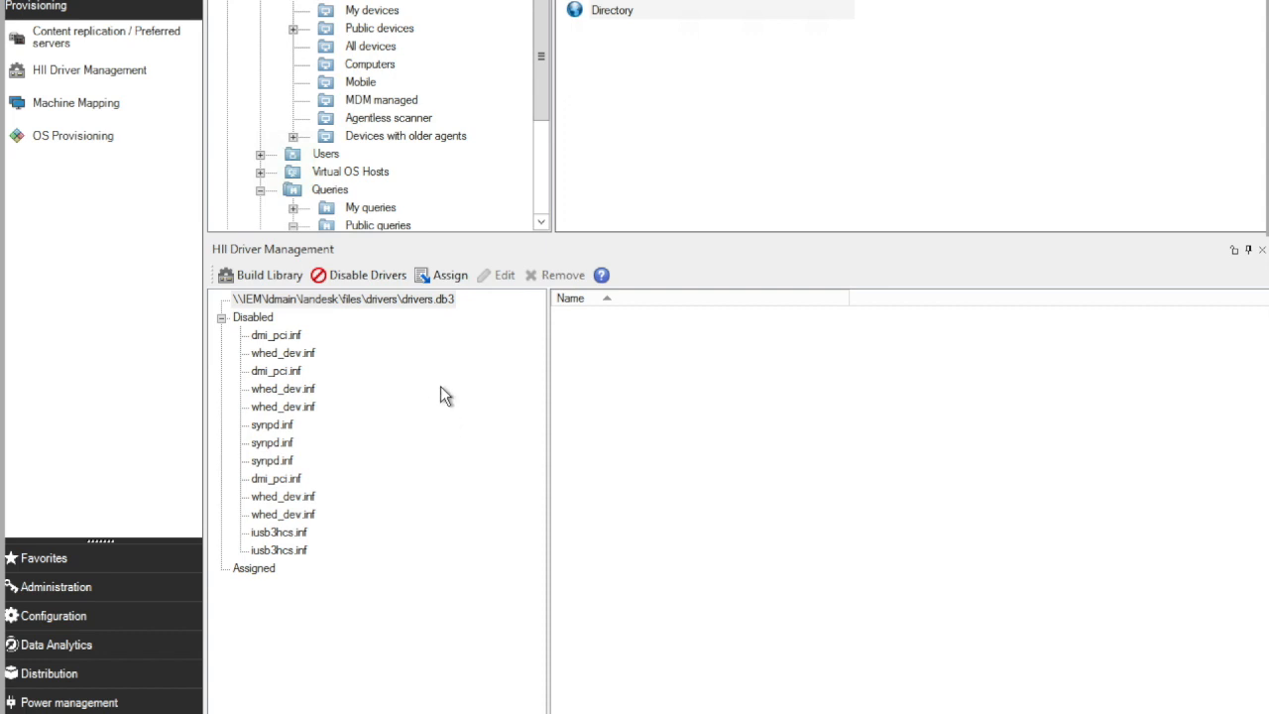
{"action": "mouse_move", "coordinate": [417, 448]}
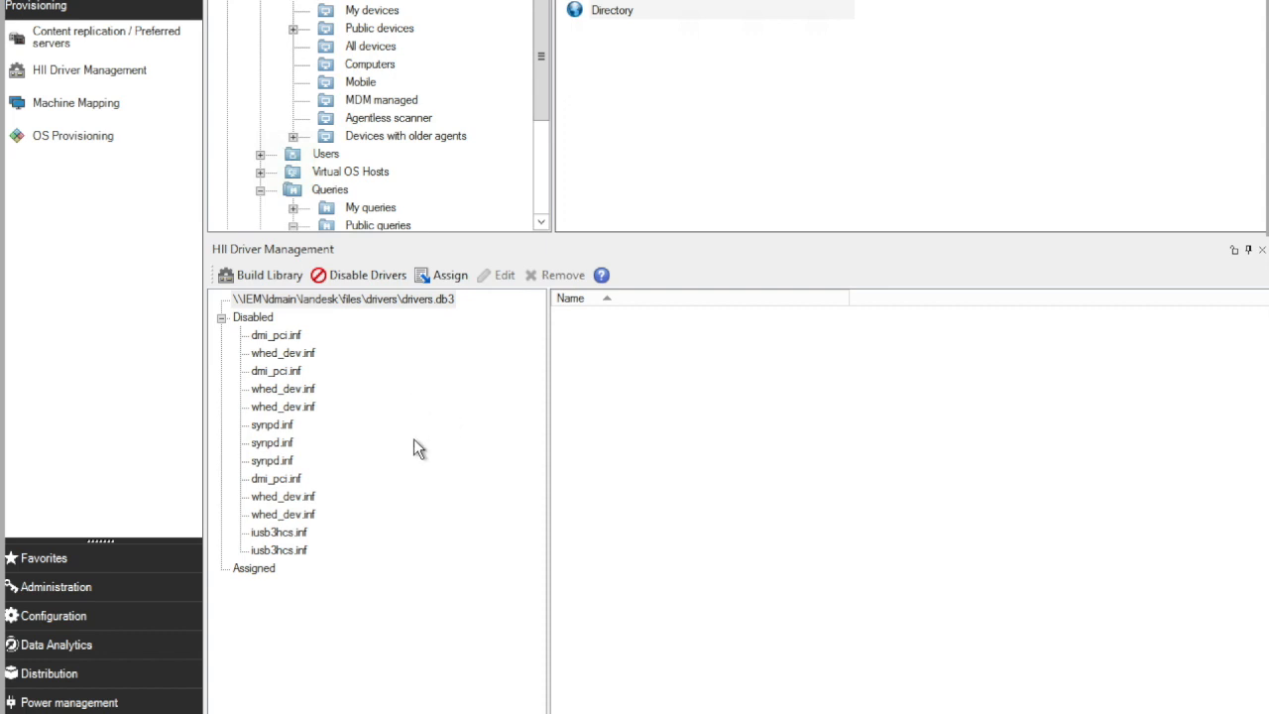
{"action": "mouse_move", "coordinate": [439, 427]}
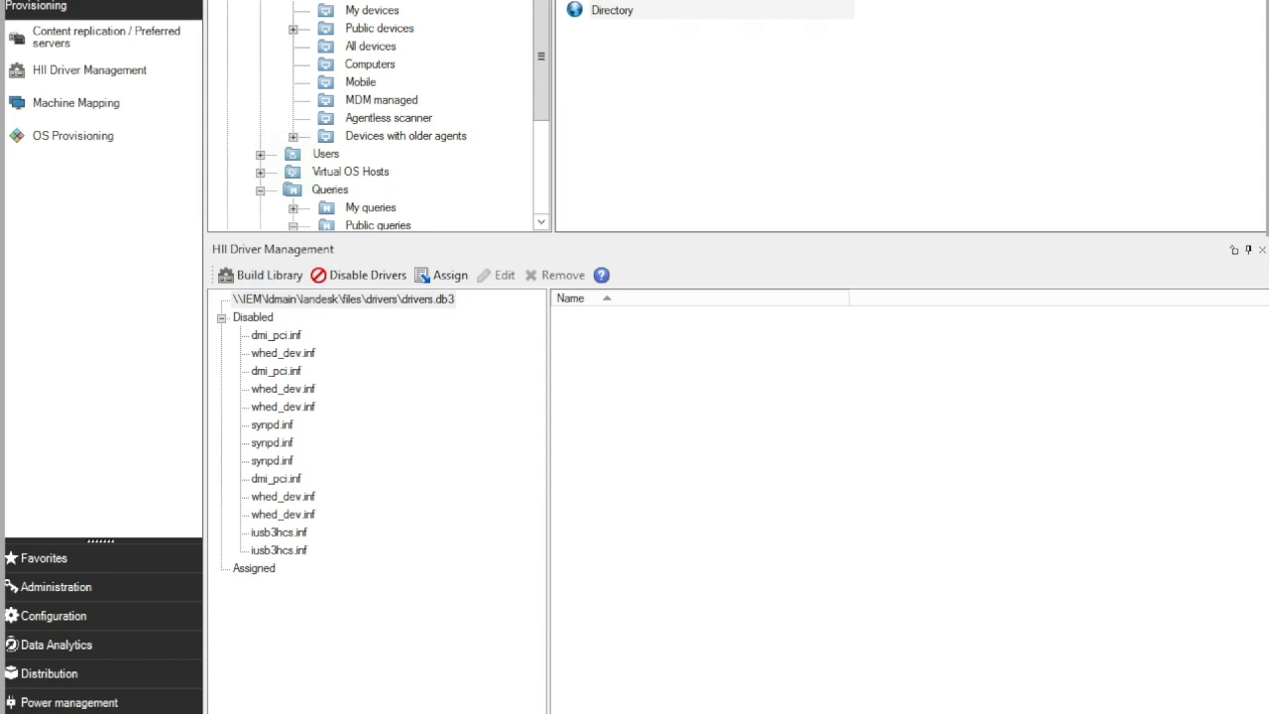
{"action": "mouse_move", "coordinate": [823, 109]}
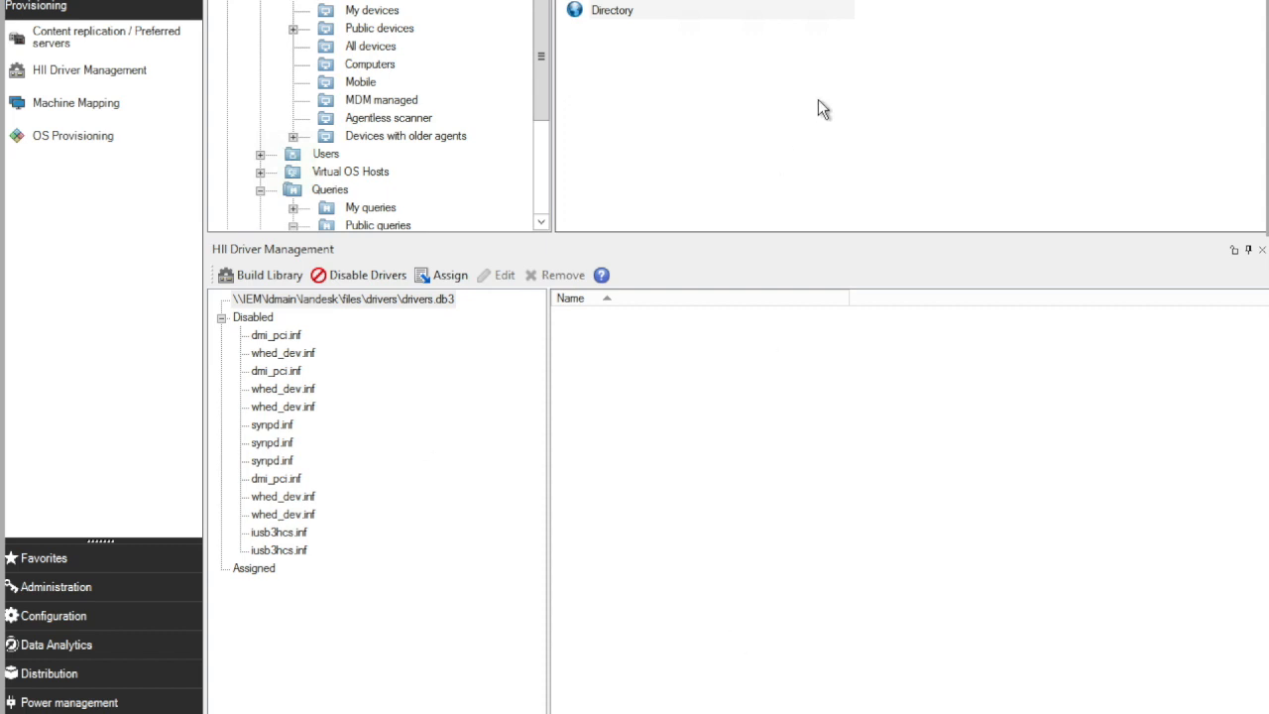